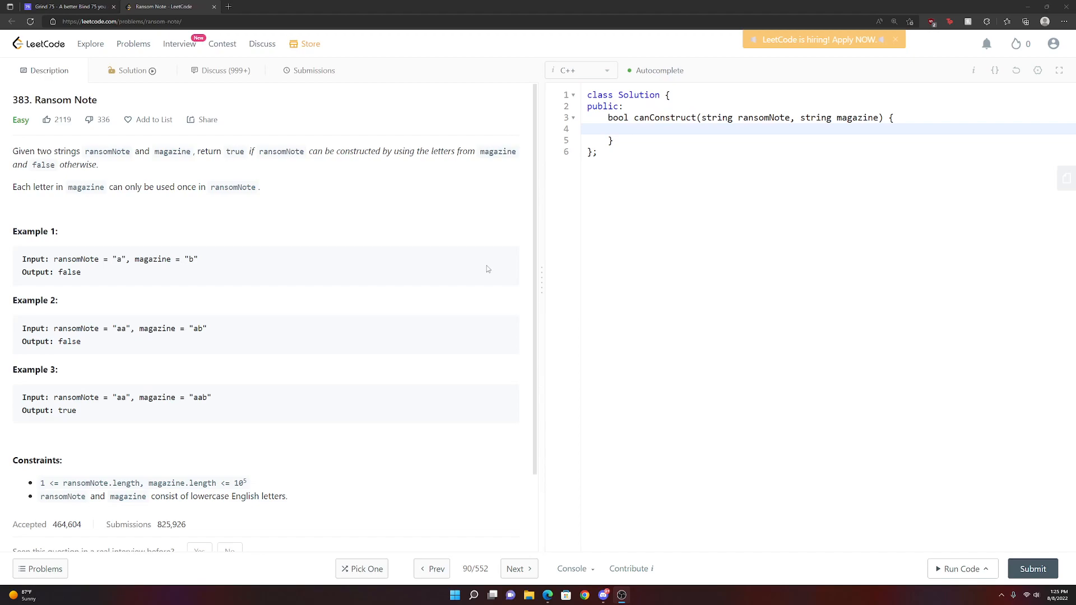
{"action": "mouse_move", "coordinate": [67, 139]}
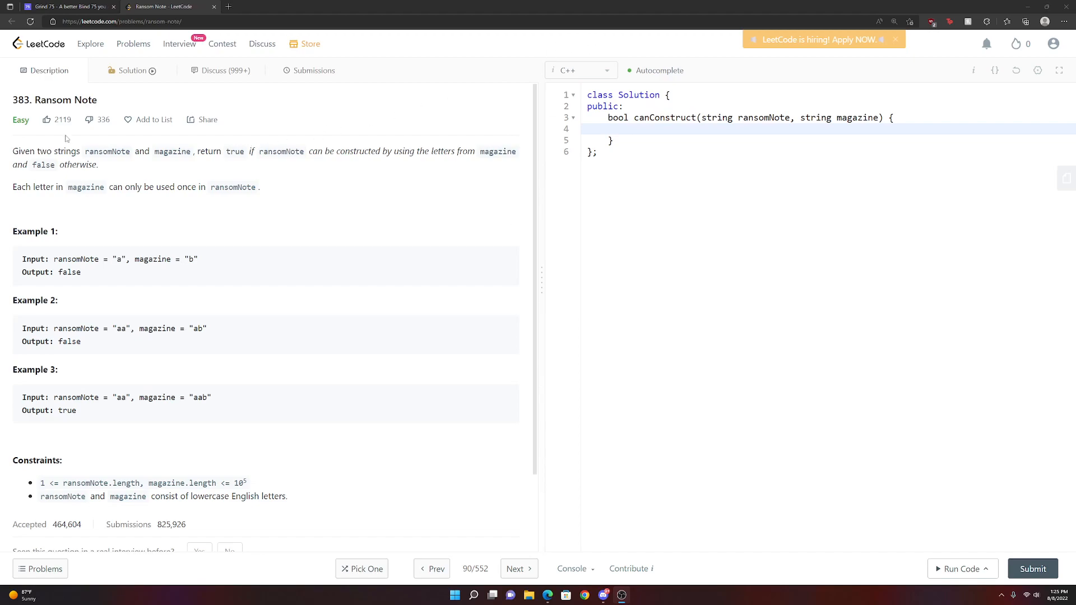
{"action": "mouse_move", "coordinate": [86, 152]}
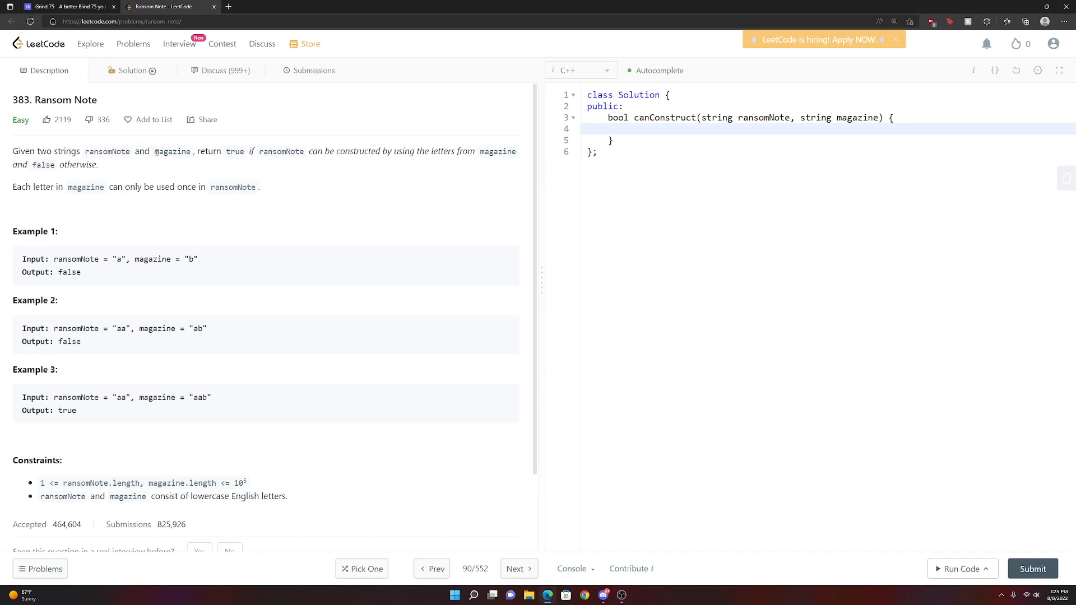
- Highlight the single-use magazine rule, then start sketching r = "aa", m = "ab" in Paint
{"action": "double_click", "coordinate": [235, 151]}
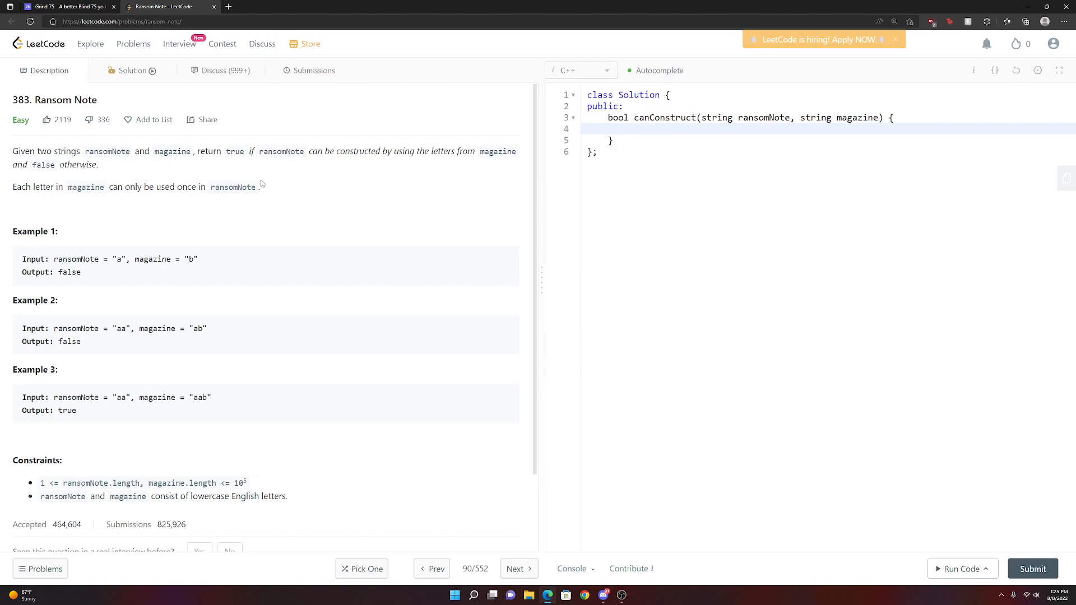
{"action": "mouse_move", "coordinate": [121, 161]}
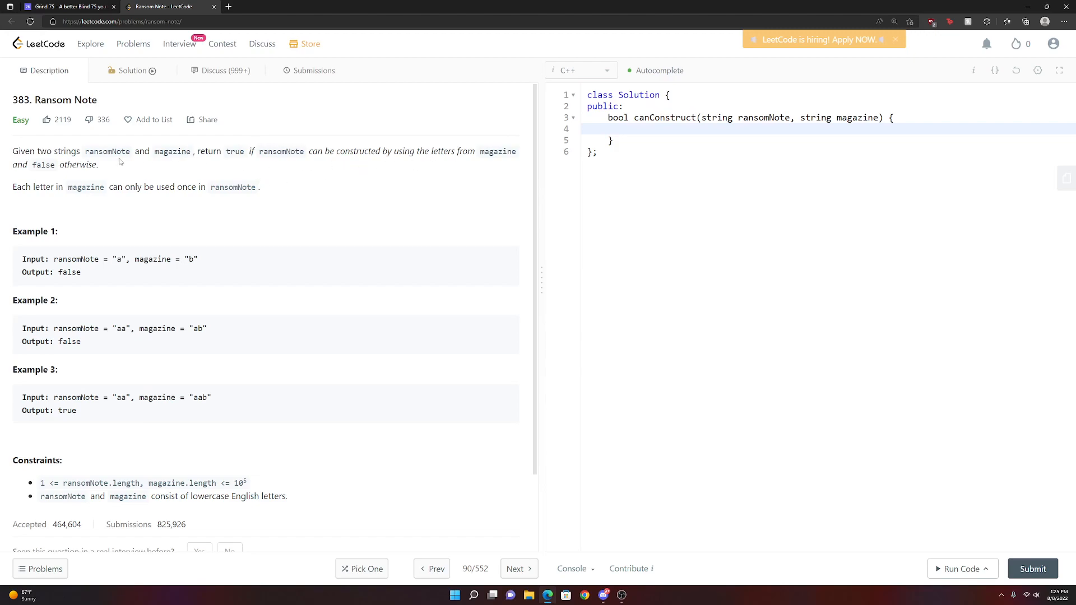
{"action": "mouse_move", "coordinate": [39, 163]}
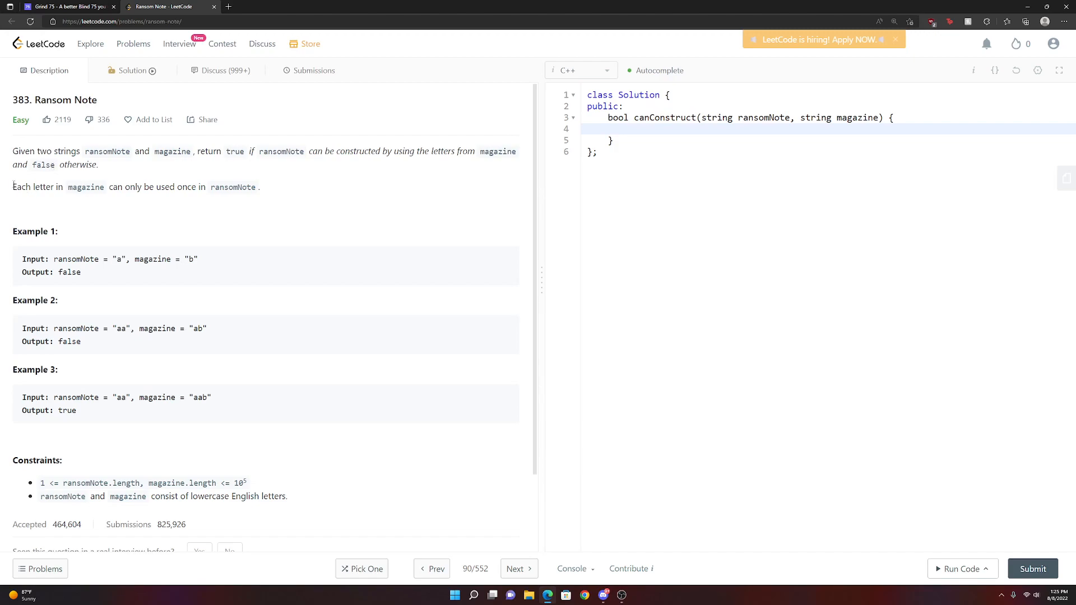
{"action": "left_click_drag", "start_coordinate": [12, 187], "coordinate": [260, 186]}
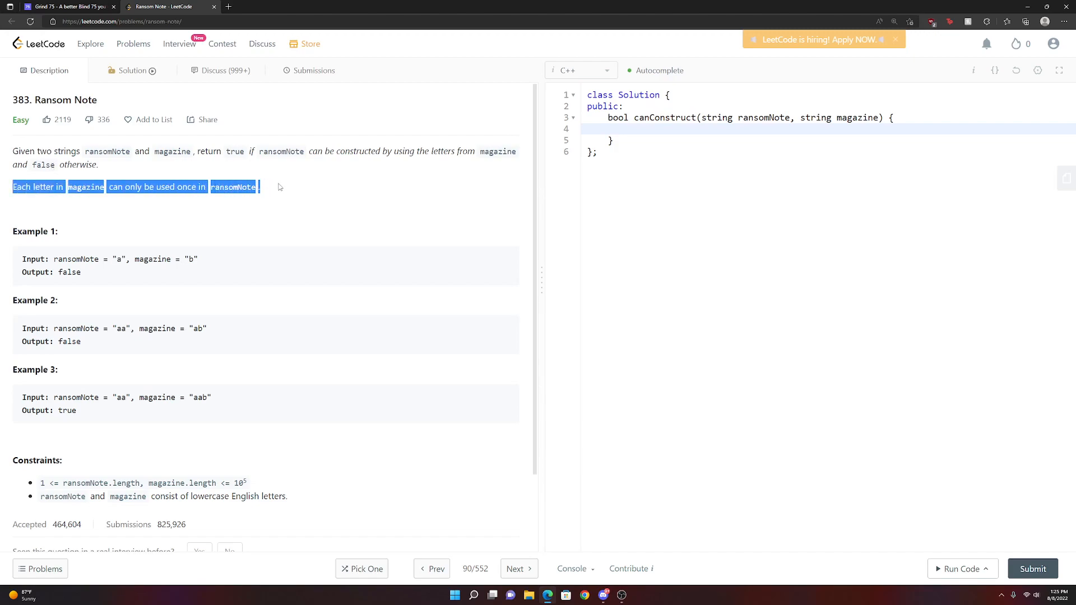
{"action": "left_click", "coordinate": [272, 196]}
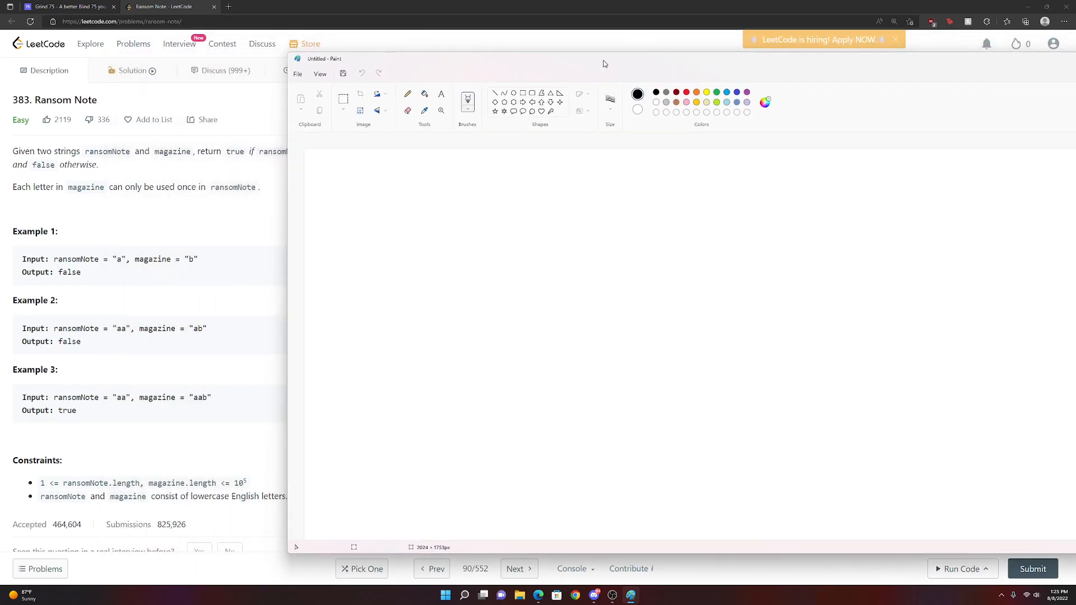
{"action": "mouse_move", "coordinate": [373, 190]}
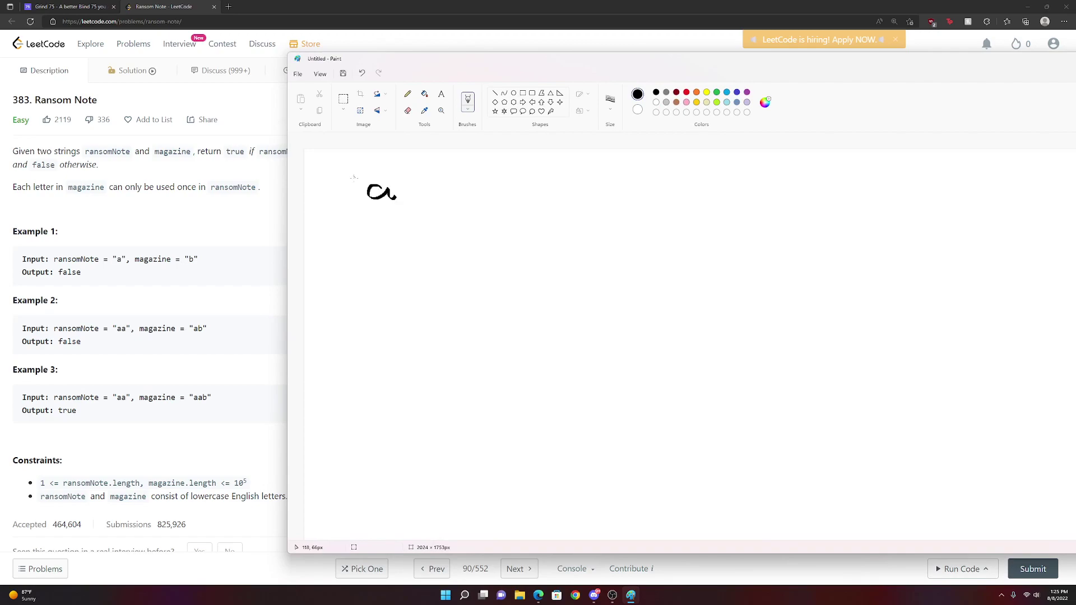
{"action": "left_click_drag", "start_coordinate": [354, 175], "coordinate": [408, 178]}
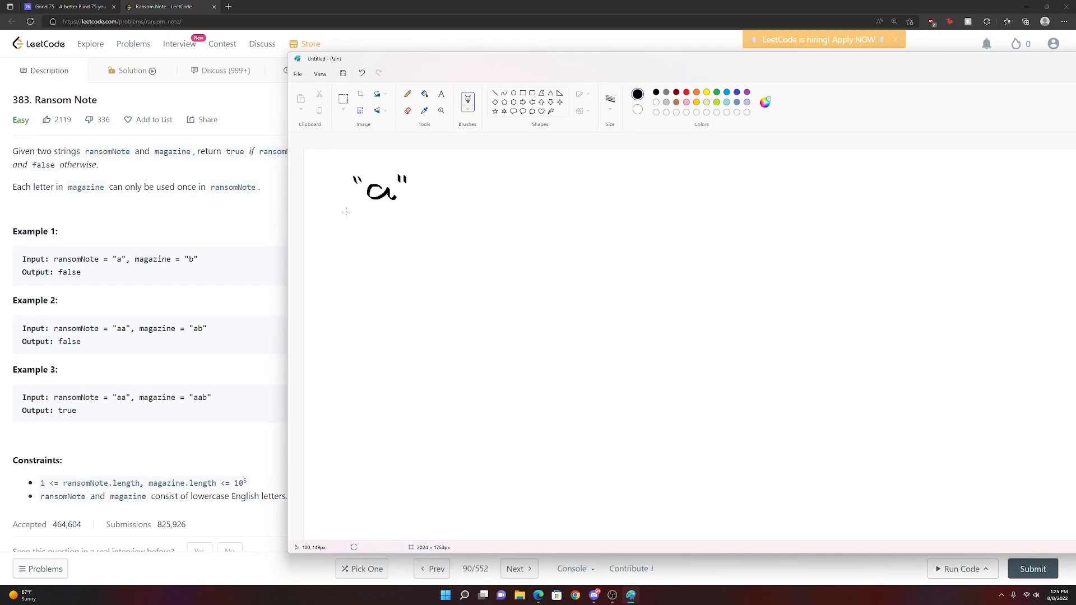
{"action": "mouse_move", "coordinate": [451, 181]}
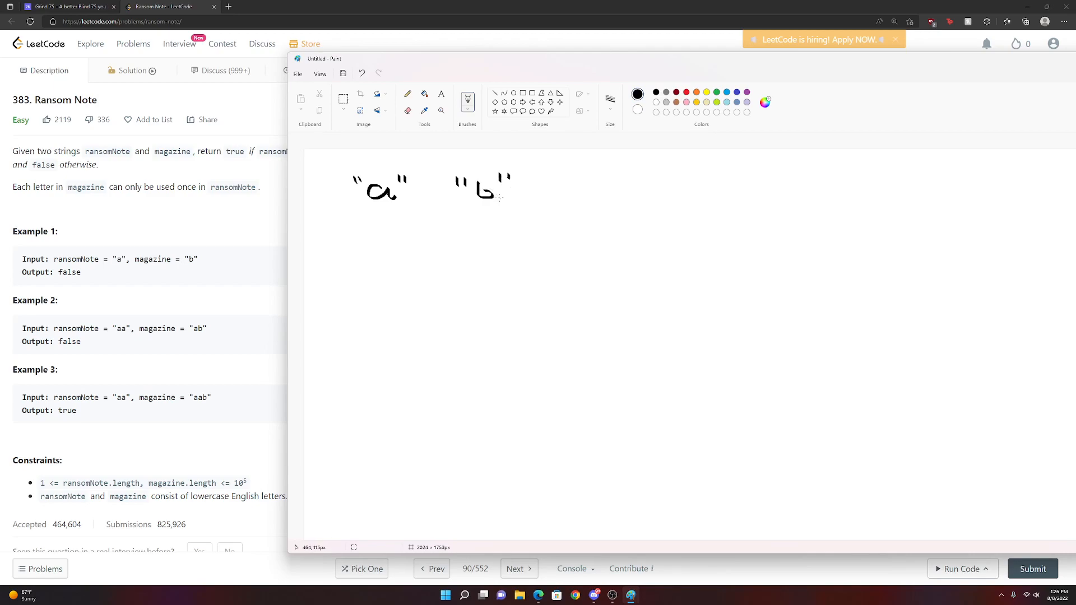
{"action": "mouse_move", "coordinate": [442, 225]}
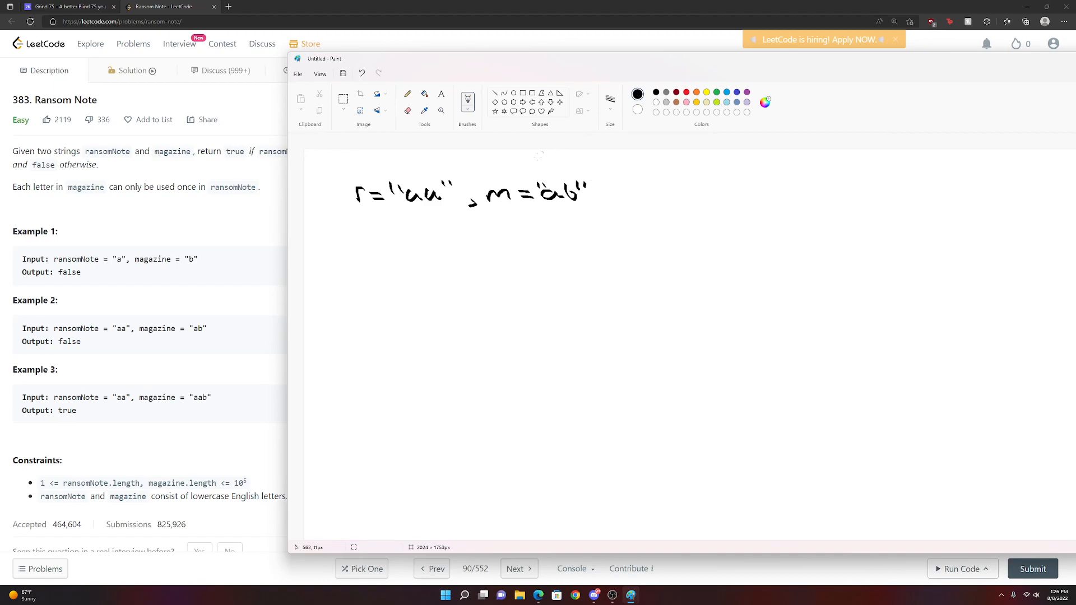
{"action": "mouse_move", "coordinate": [587, 217]}
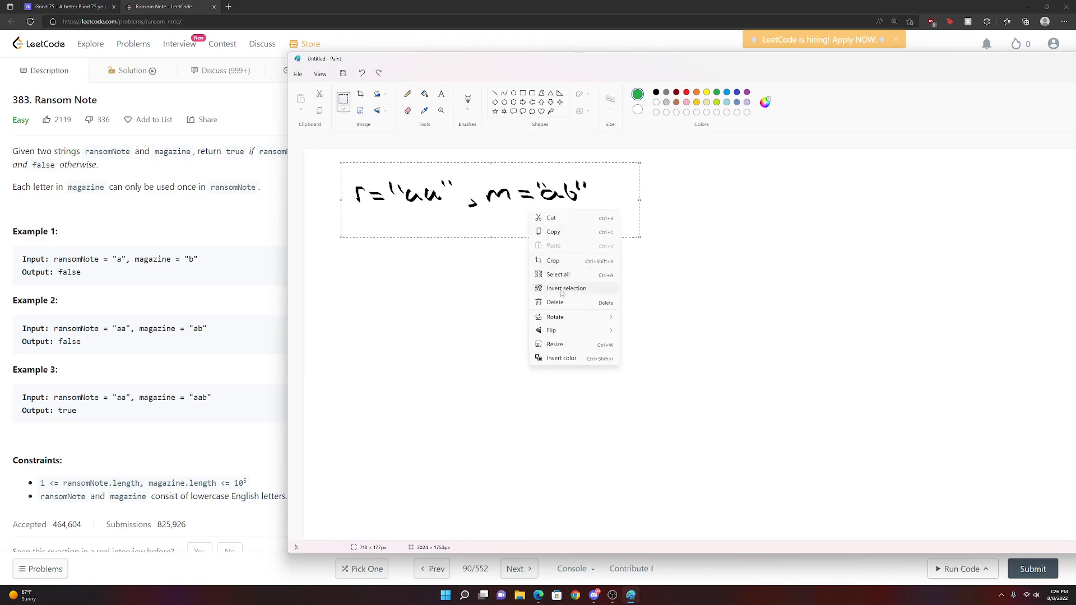
- Erase the old sketch, handwrite r = "aa", m = "aab", and choose green
{"action": "left_click", "coordinate": [554, 302]}
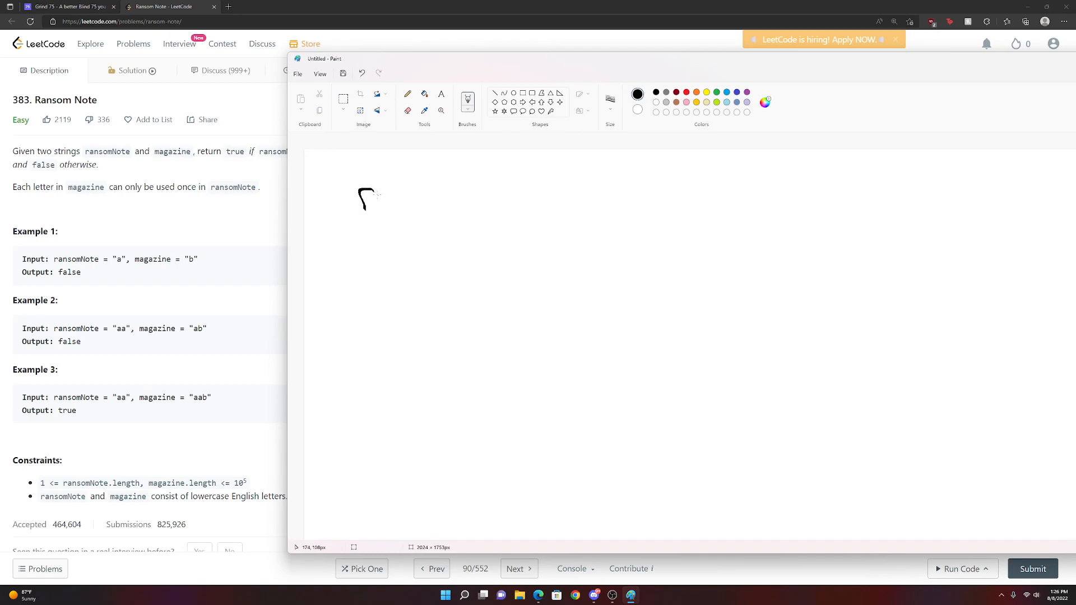
{"action": "left_click_drag", "start_coordinate": [371, 199], "coordinate": [424, 198]}
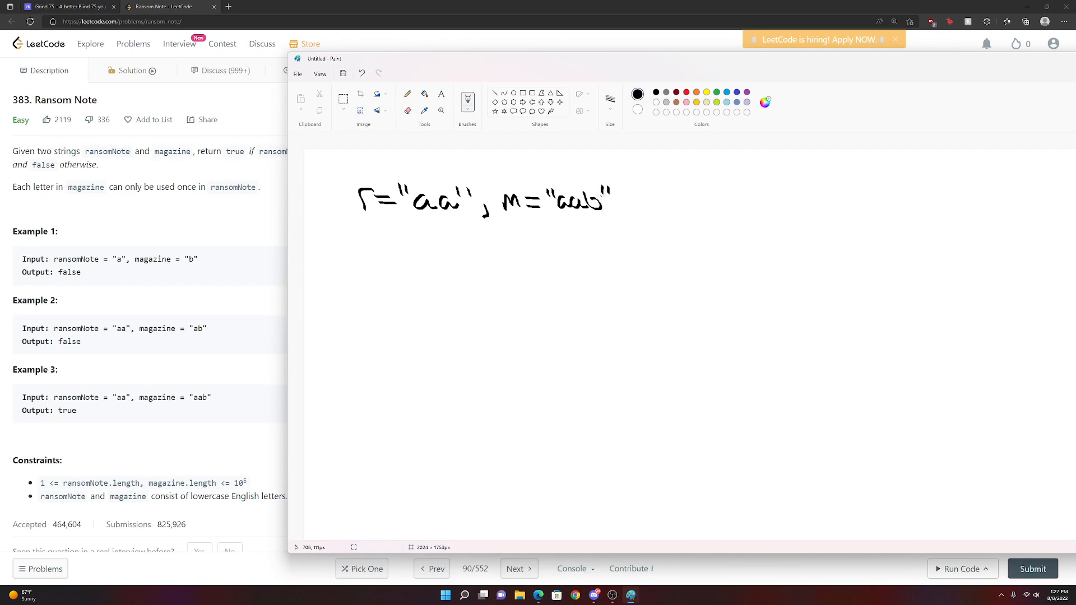
{"action": "left_click", "coordinate": [715, 92]}
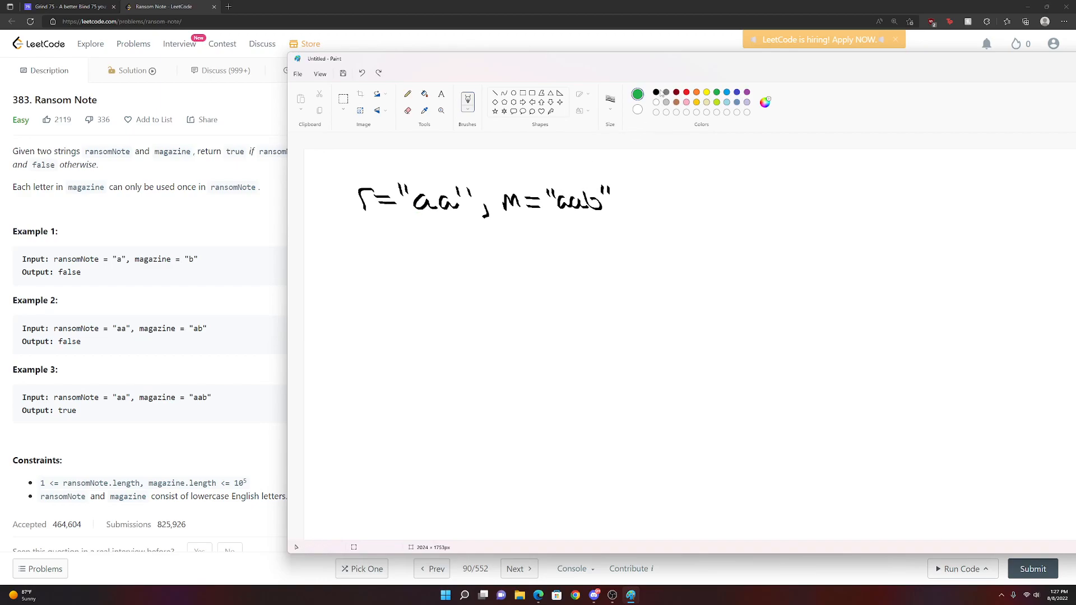
- Sketch the count map (a: 2→1→0, b: 1), green underlines, and r = "aaa"
{"action": "left_click", "coordinate": [654, 92]}
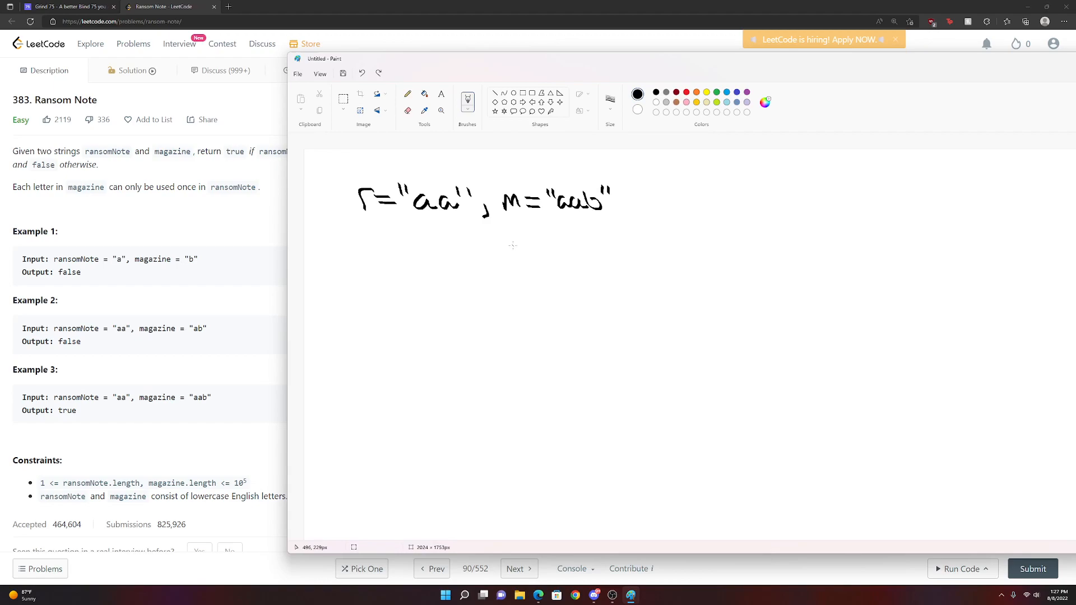
{"action": "mouse_move", "coordinate": [510, 235]}
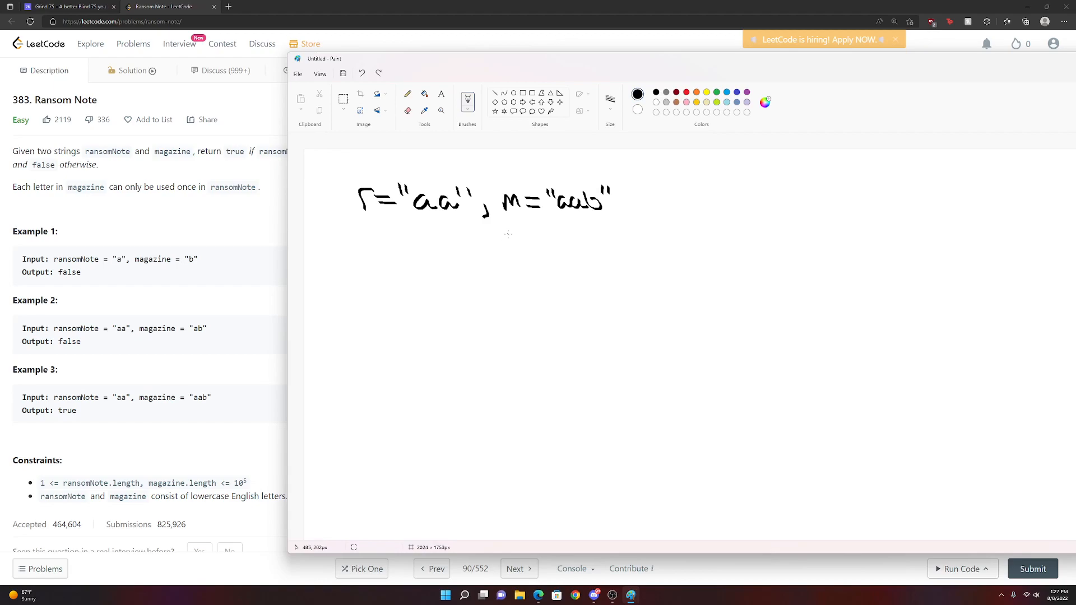
{"action": "mouse_move", "coordinate": [705, 220]}
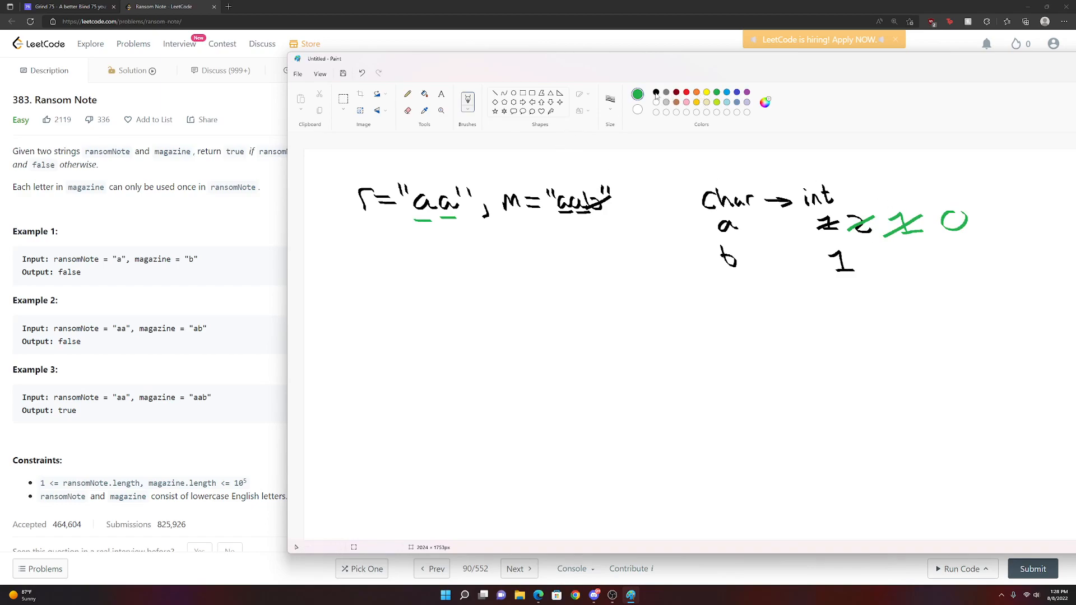
{"action": "left_click", "coordinate": [655, 92]}
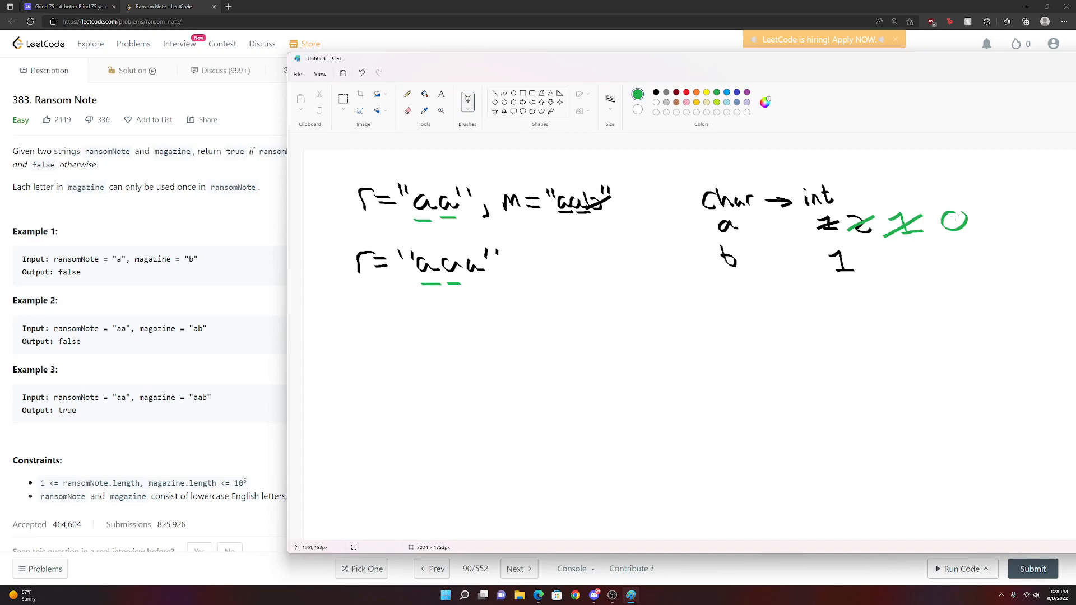
{"action": "mouse_move", "coordinate": [950, 219]}
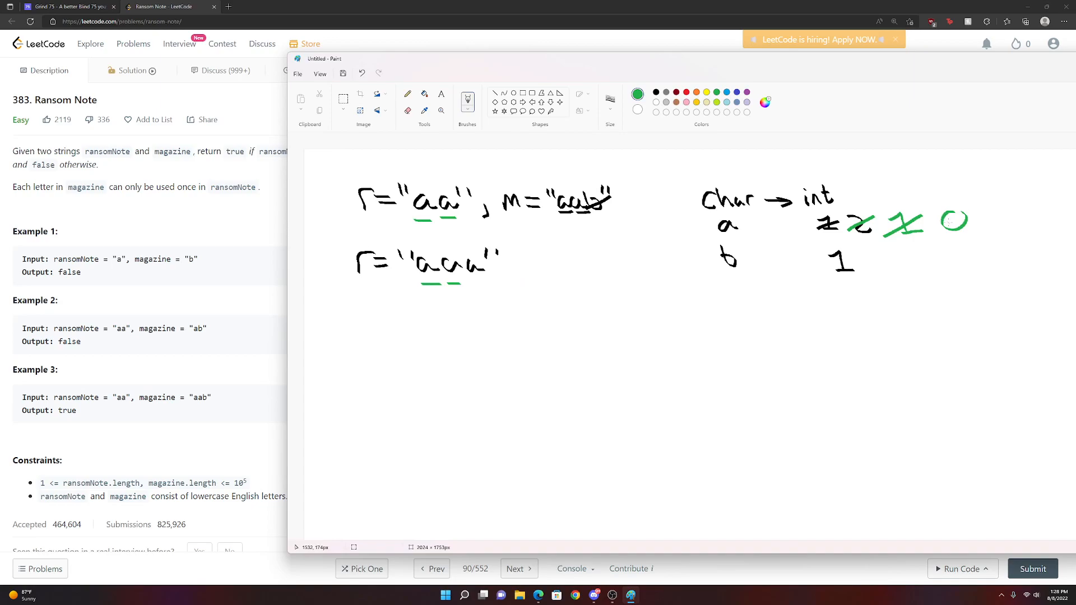
{"action": "mouse_move", "coordinate": [803, 103]}
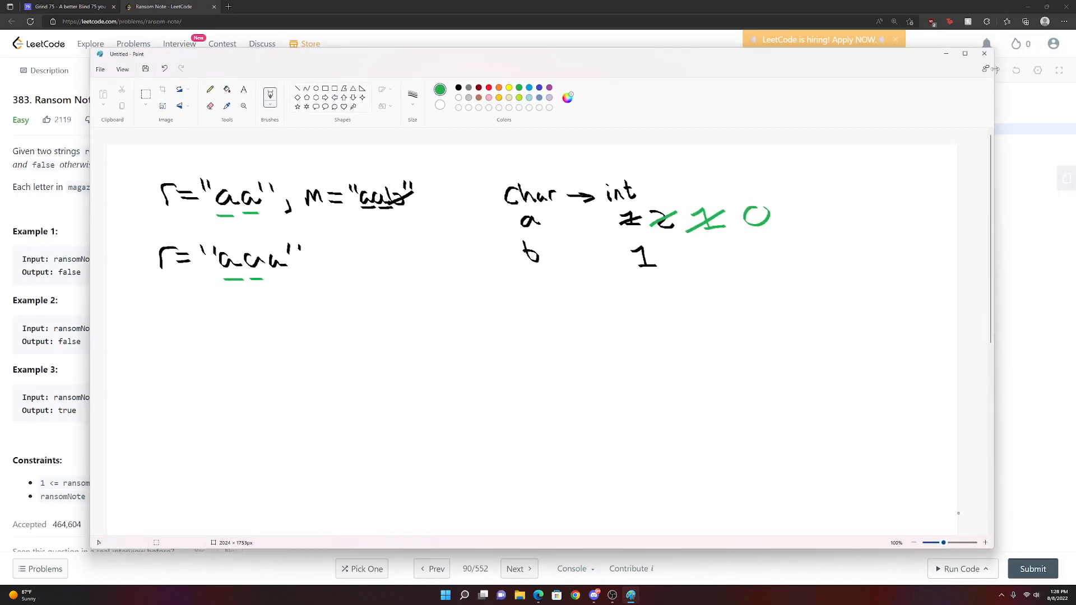
{"action": "mouse_move", "coordinate": [983, 54]}
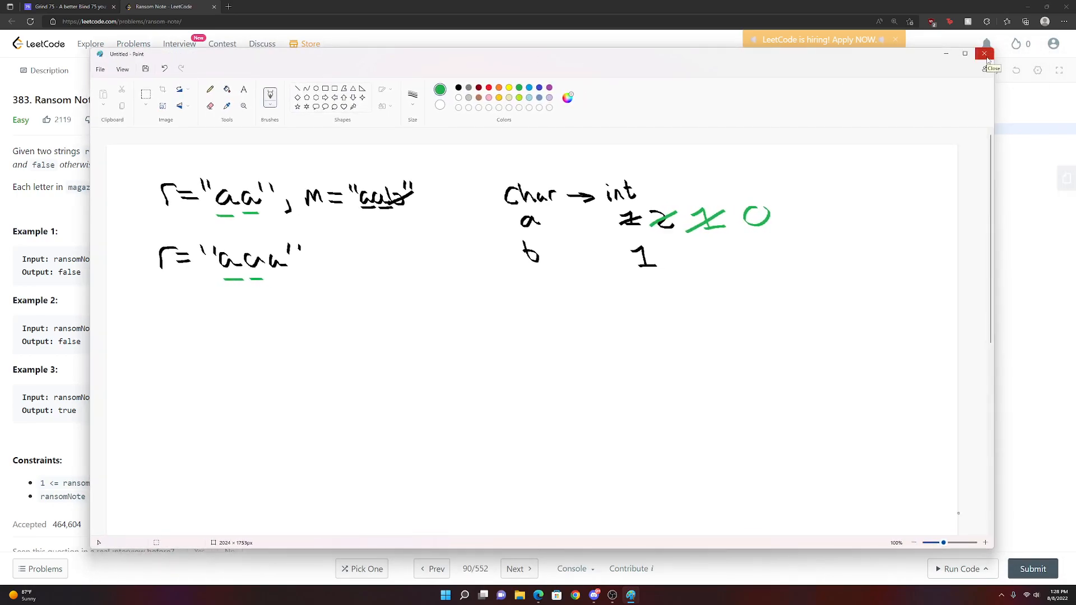
- Close the sketch and declare unordered_map<char,int> m; in the C++ solution
{"action": "left_click", "coordinate": [984, 54]}
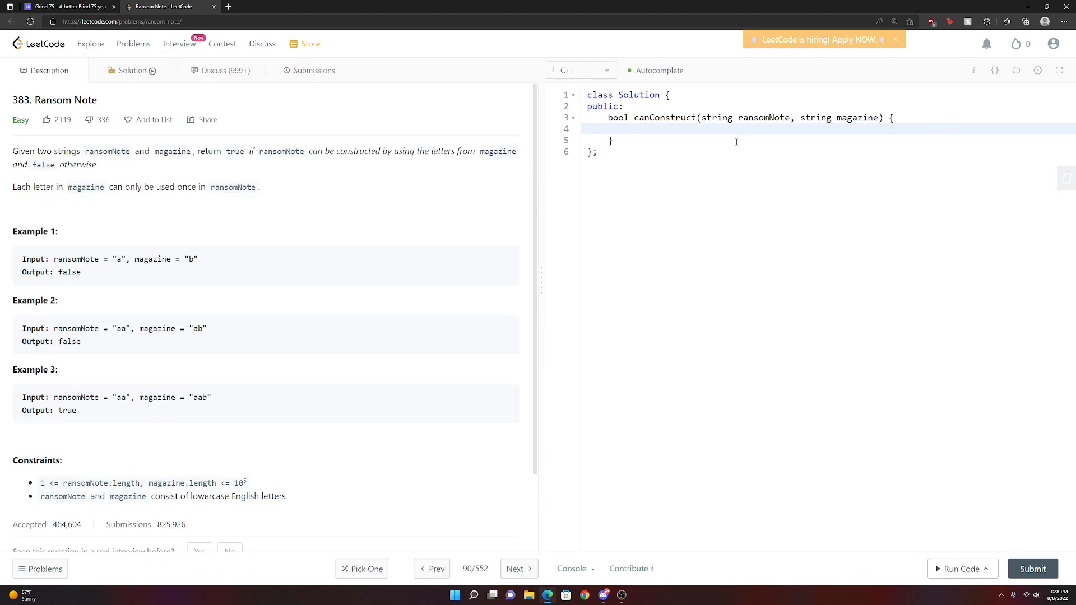
{"action": "type", "text": "unot"}
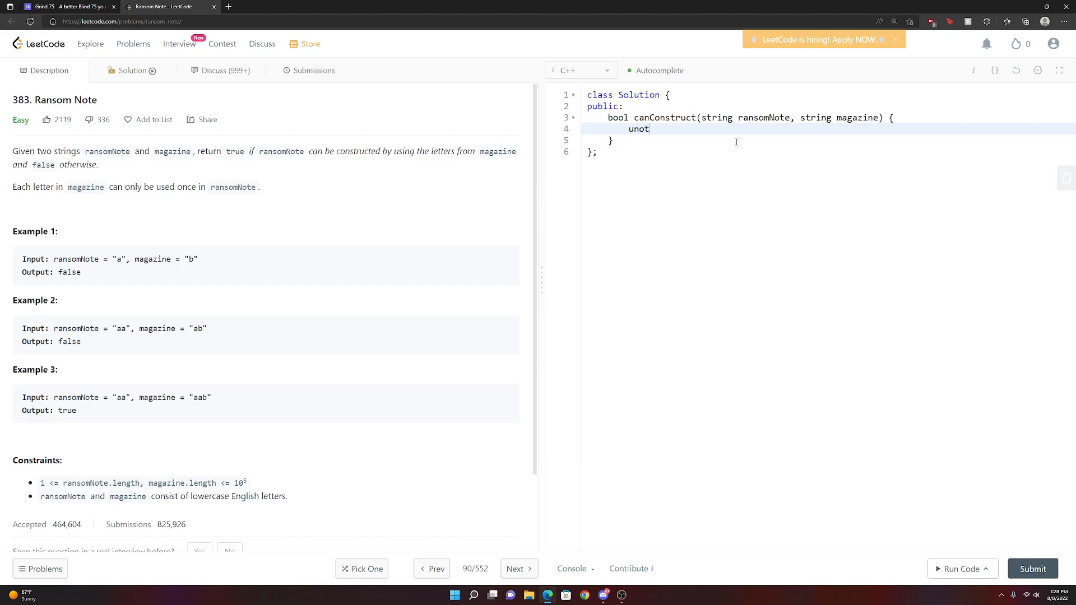
{"action": "type", "text": "ordered_map<"}
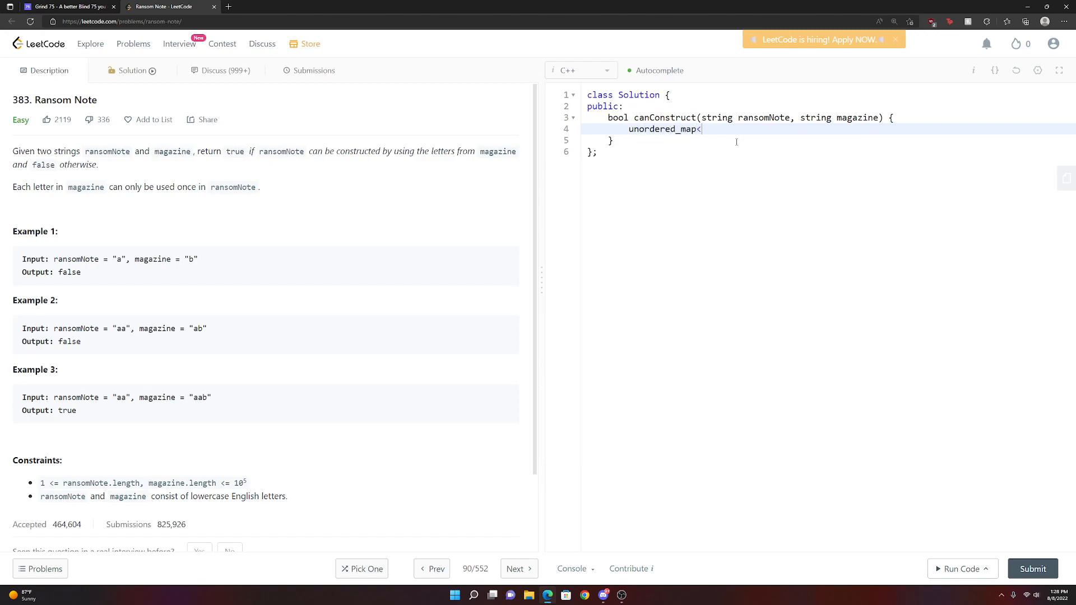
{"action": "type", "text": "char,int>"}
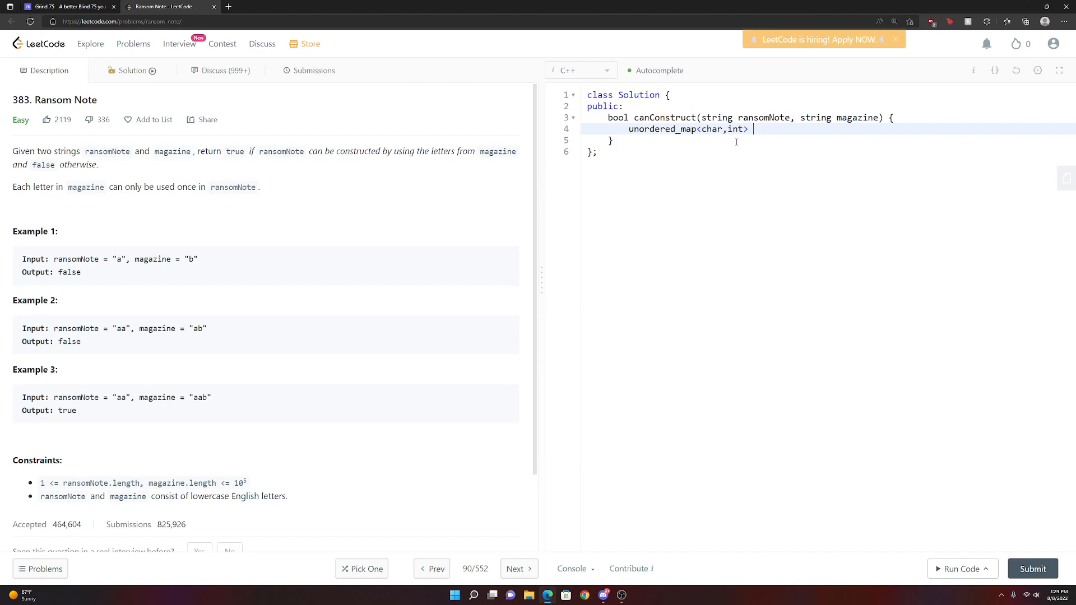
{"action": "type", "text": "m;"}
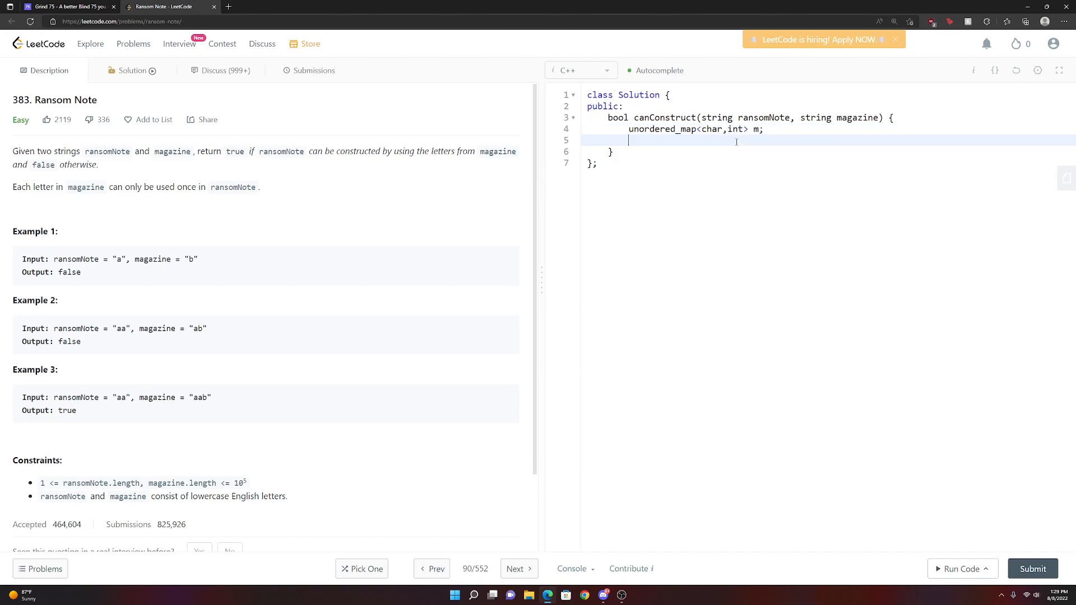
- Count magazine letters with m[c] = 1 + m[c]; and begin a second for loop
{"action": "type", "text": "for(char"}
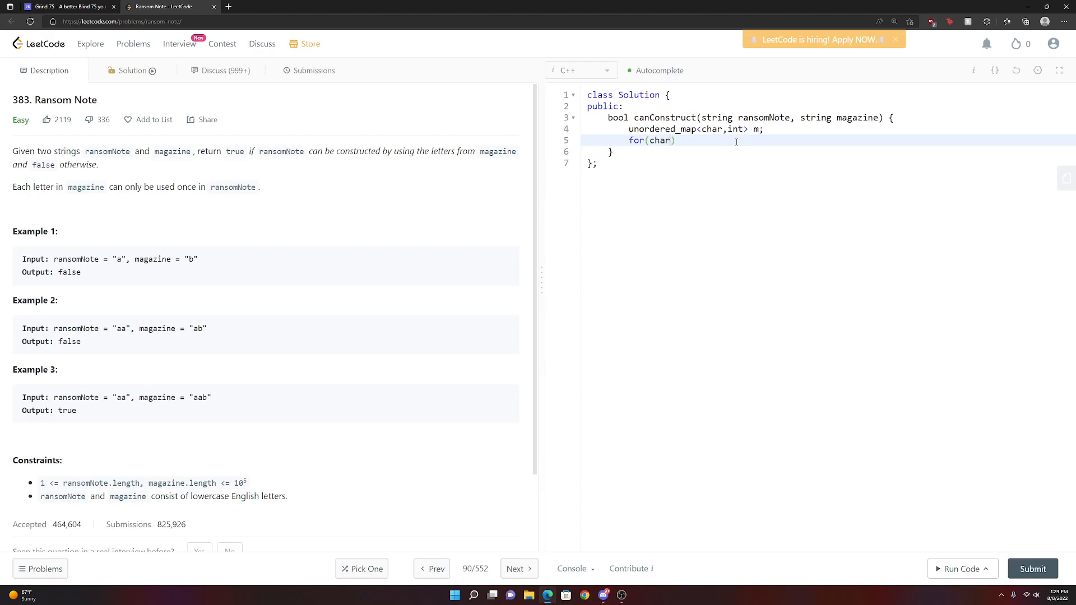
{"action": "type", "text": "&"}
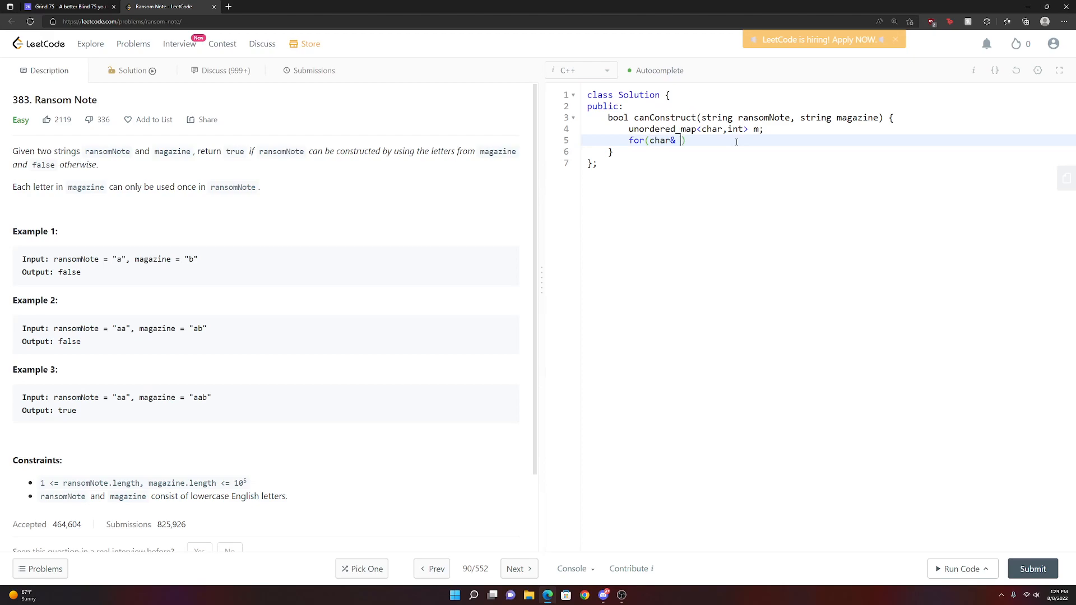
{"action": "type", "text": "maga"}
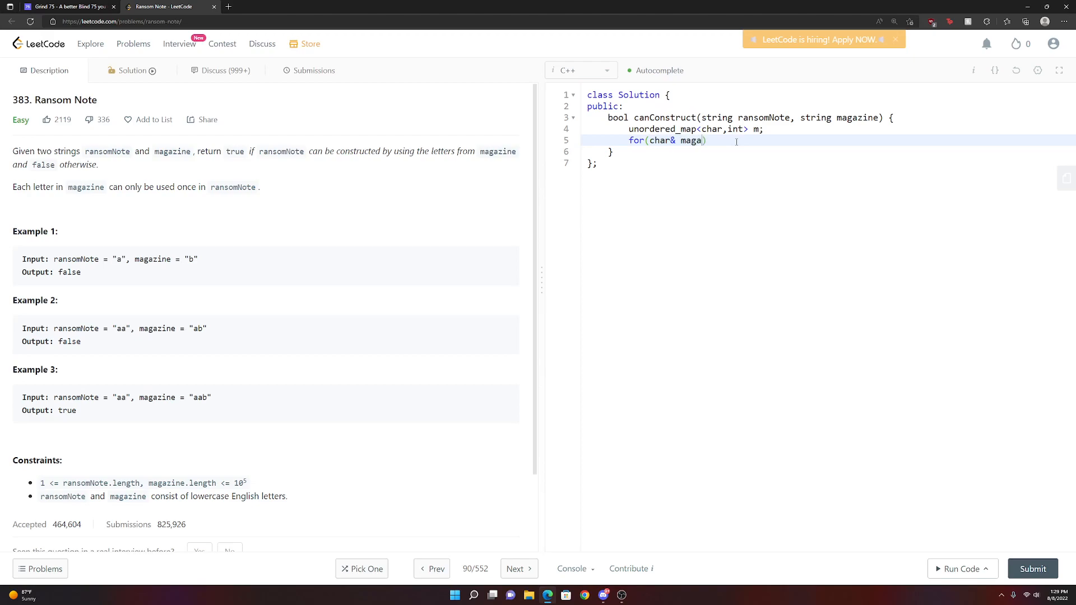
{"action": "type", "text": "c :"}
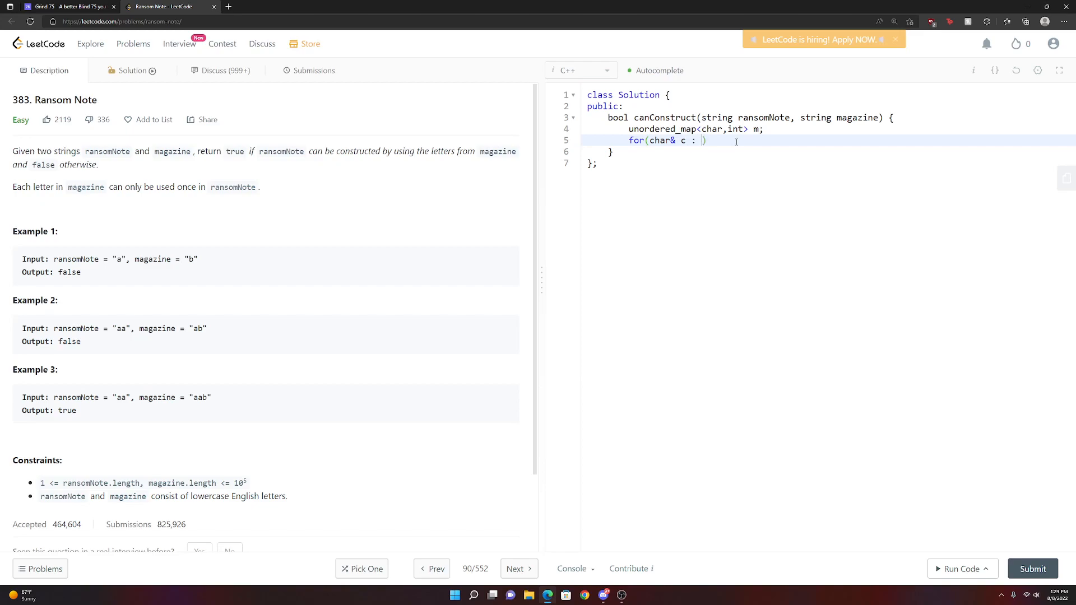
{"action": "type", "text": "magazine)"}
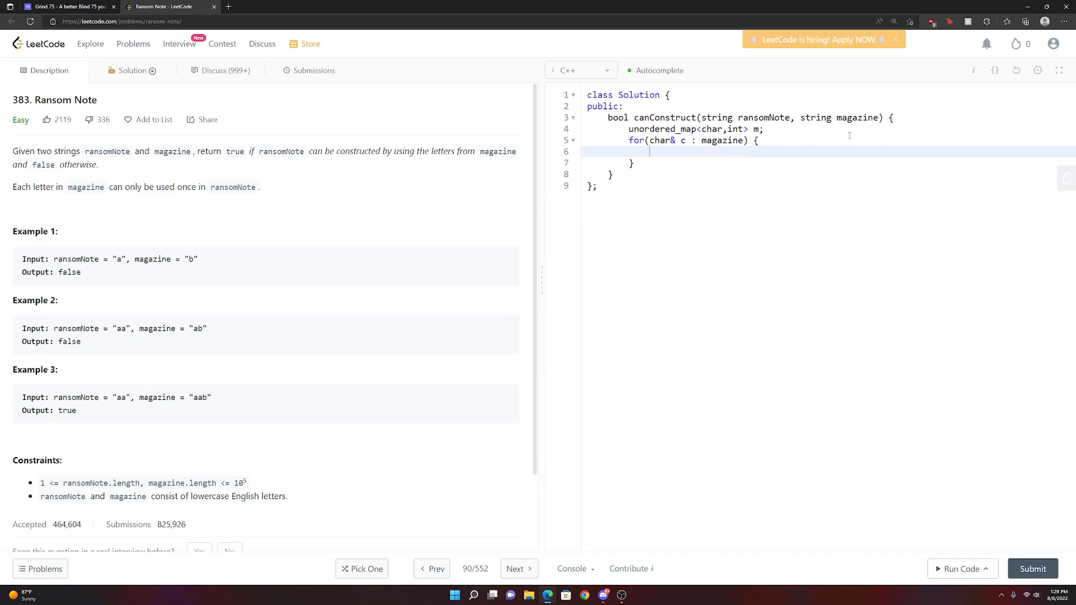
{"action": "type", "text": "m"}
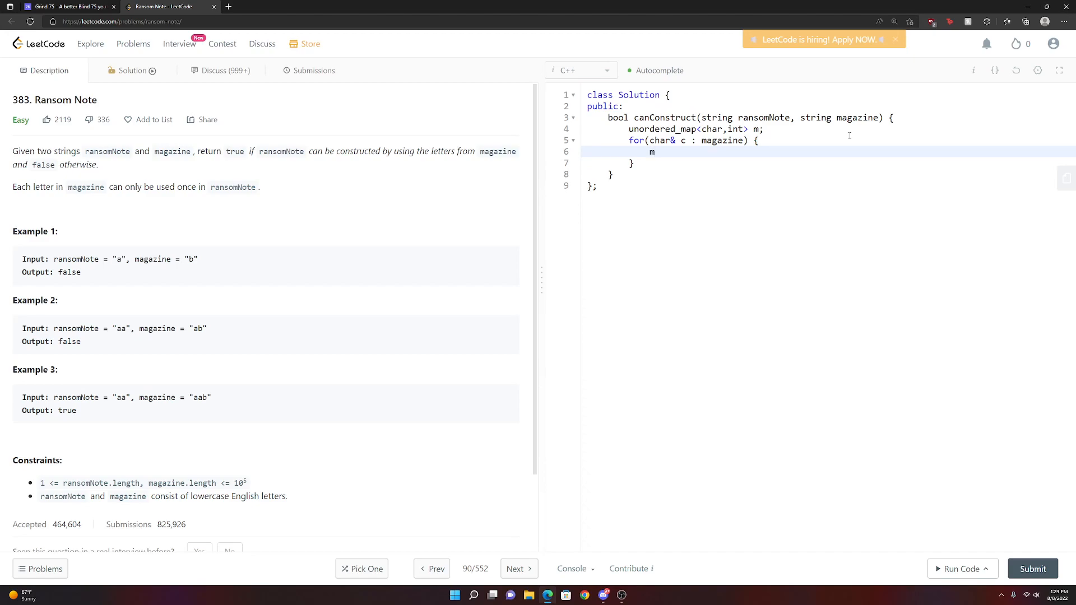
{"action": "type", "text": "[c] ="}
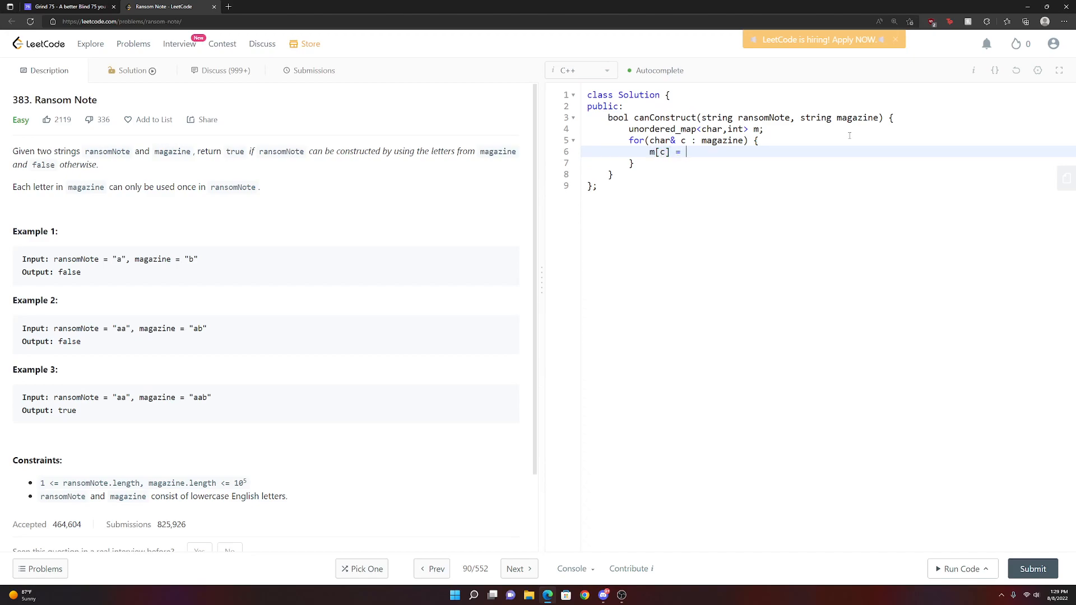
{"action": "type", "text": "1 + m[c]"}
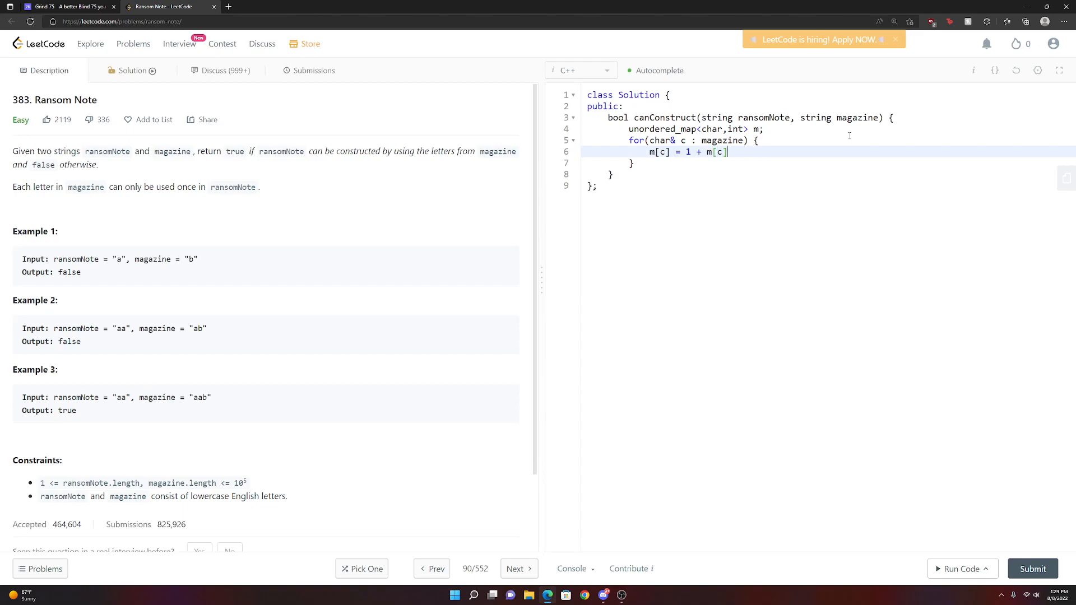
{"action": "type", "text": ";"}
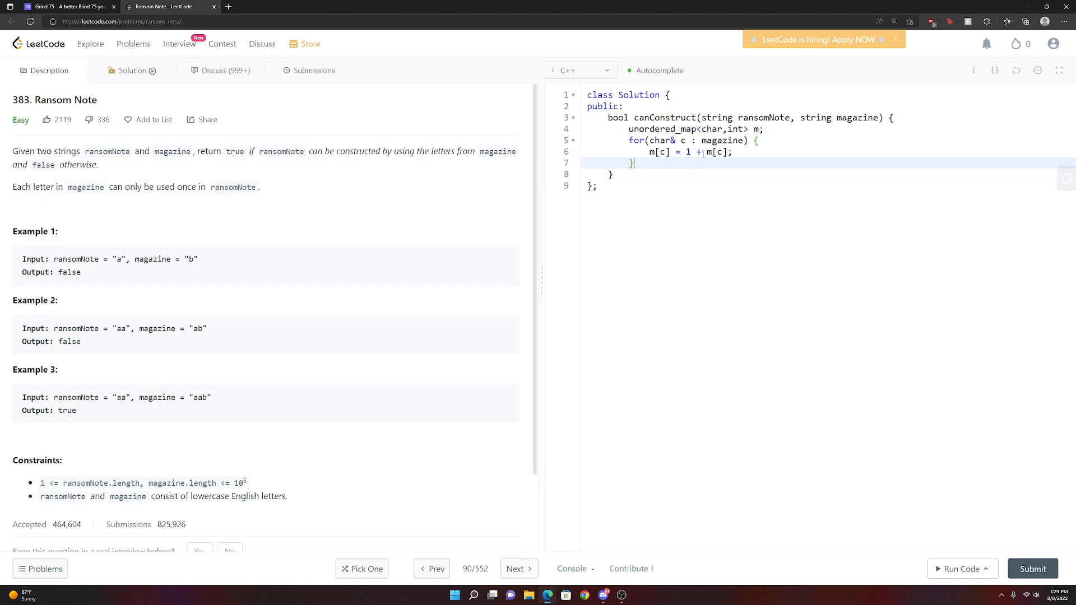
{"action": "key", "text": "Enter"}
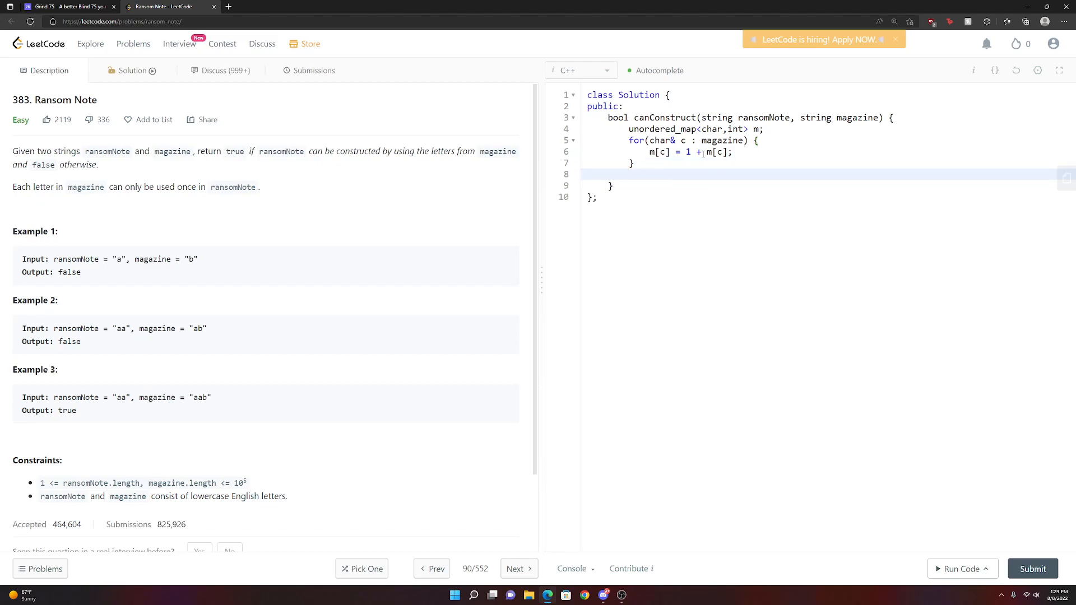
{"action": "type", "text": "for(char& c : ransom"}
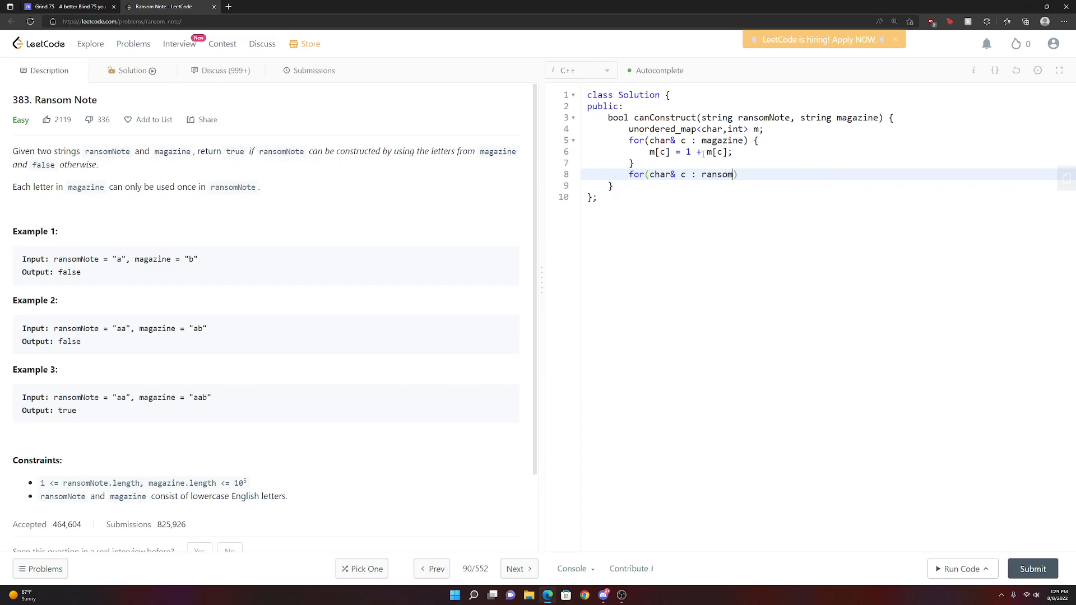
- Loop over ransomNote, decrementing m[c] when count(c) is positive, else return false
{"action": "type", "text": "Note) {"}
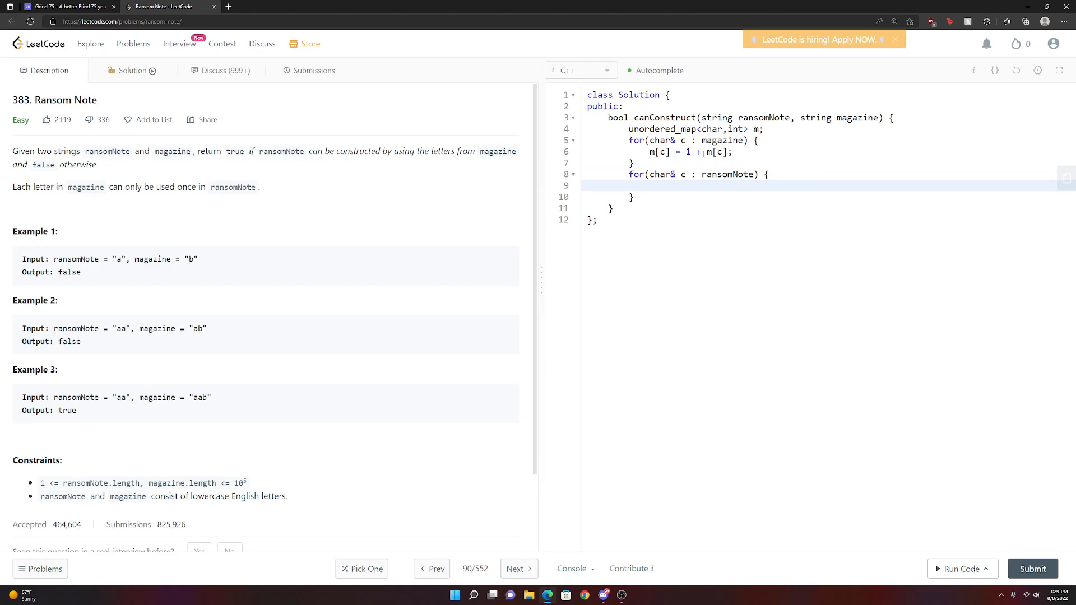
{"action": "type", "text": "if"}
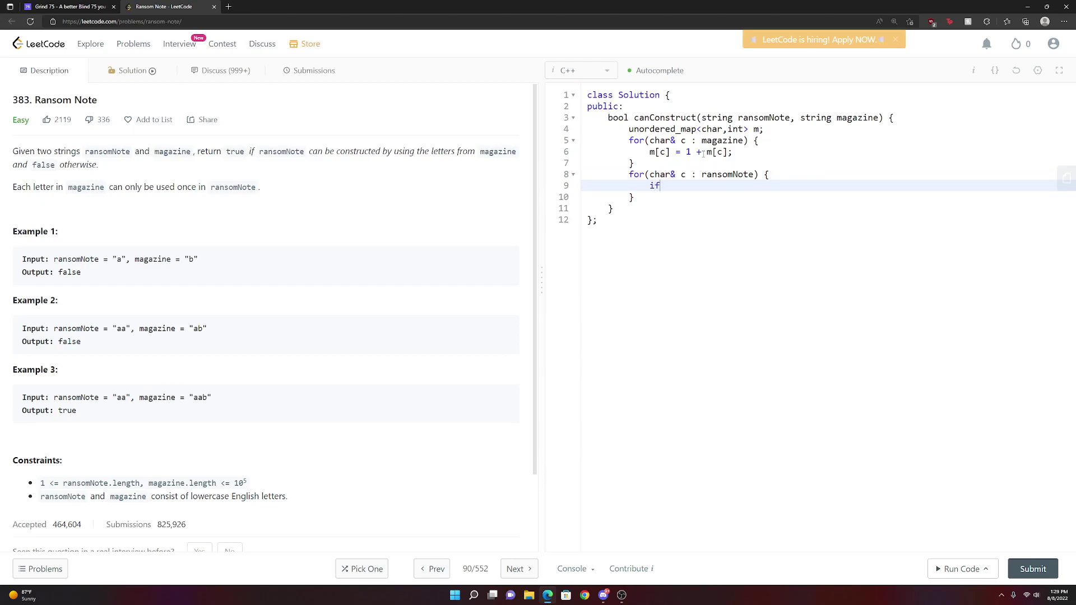
{"action": "type", "text": "(m)"}
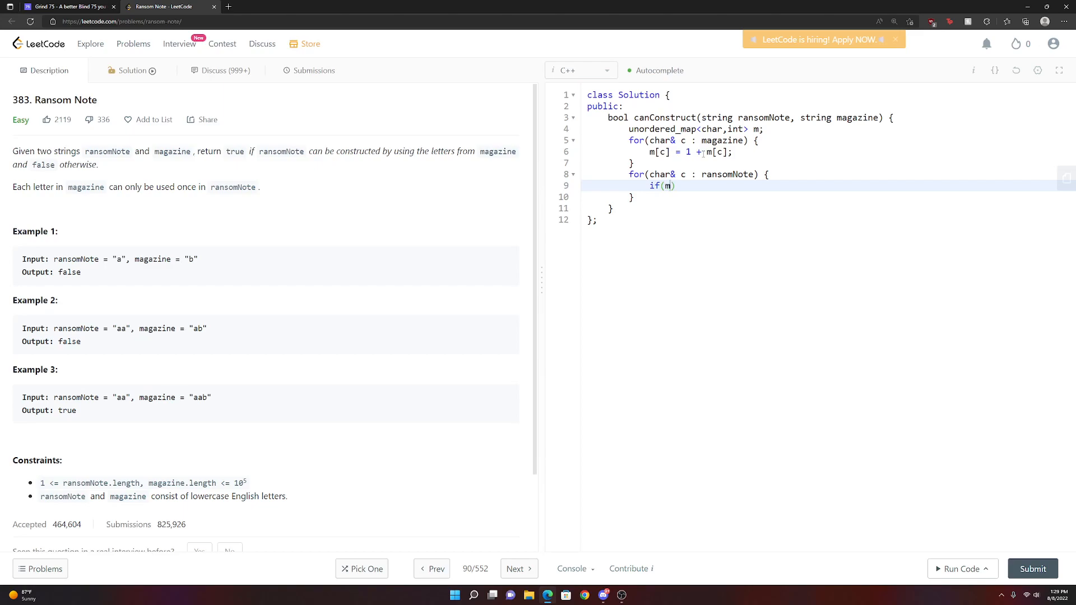
{"action": "type", "text": ".count(c)"}
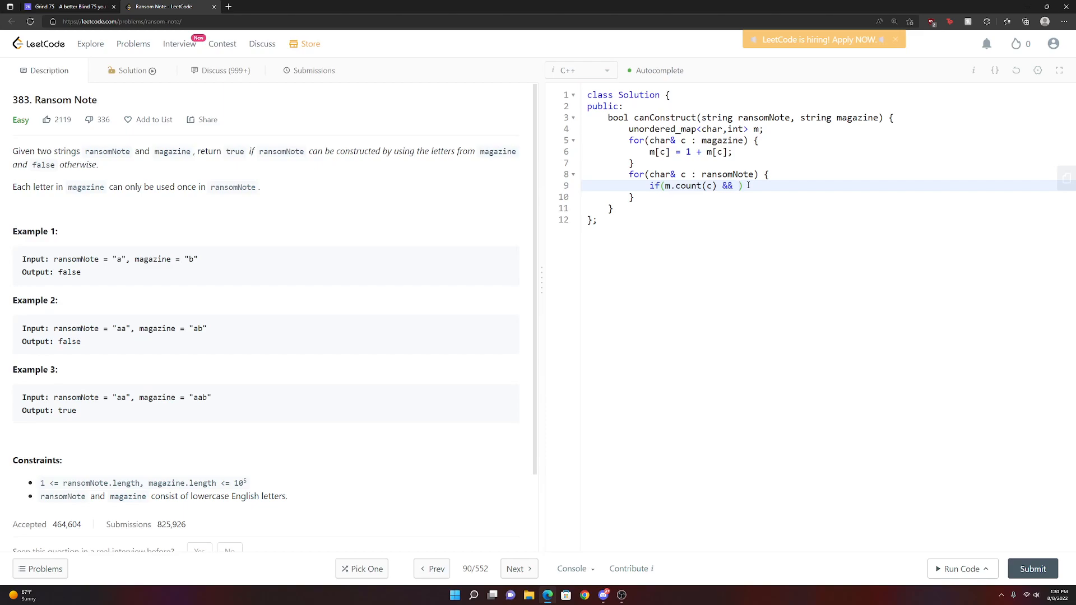
{"action": "type", "text": "m[c] > 0"}
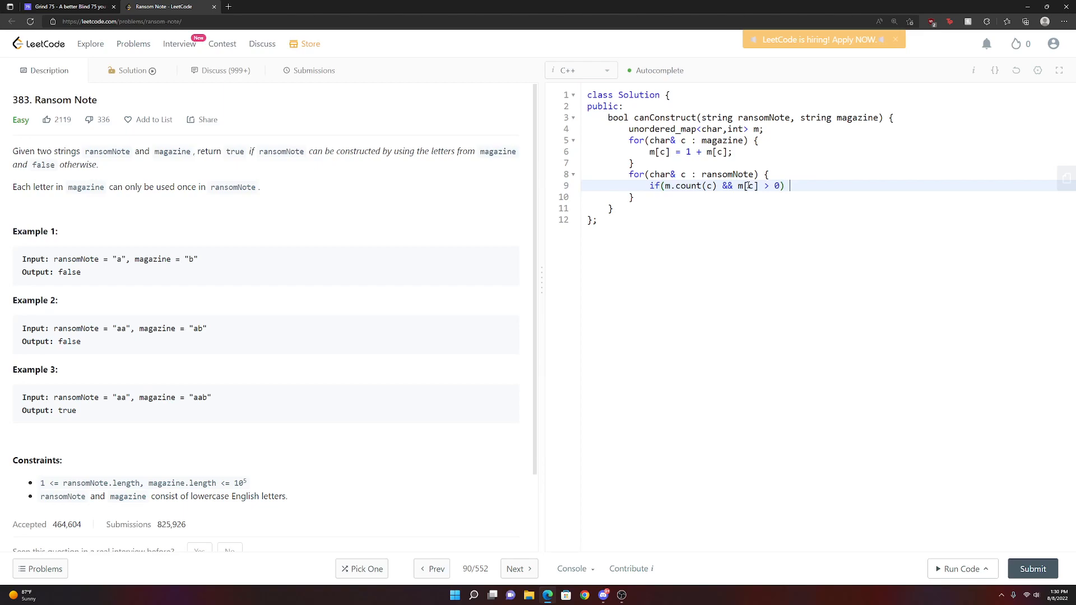
{"action": "type", "text": "m"}
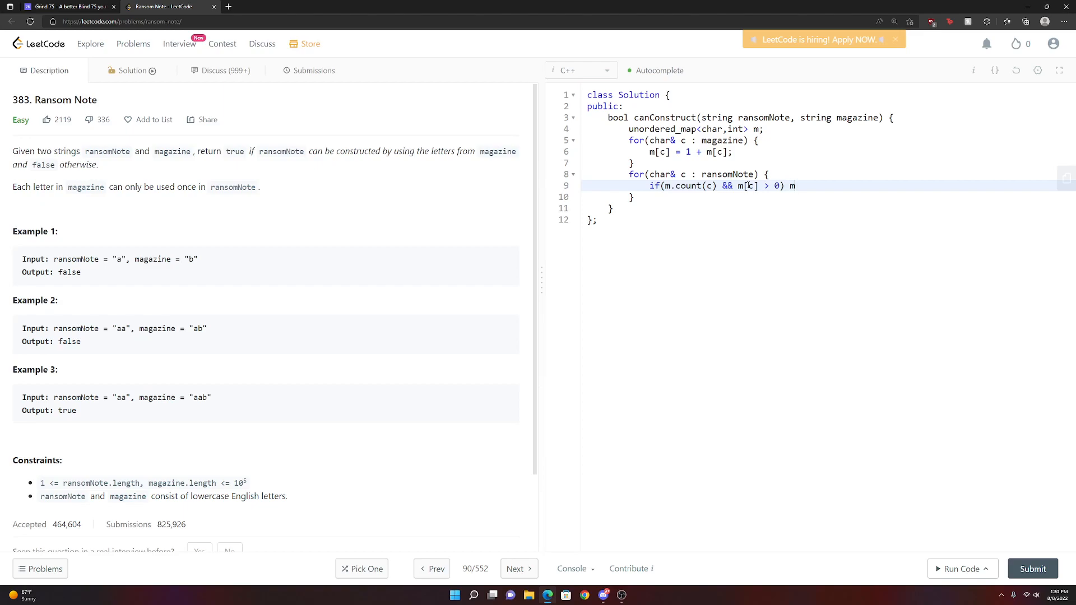
{"action": "type", "text": "[c]"}
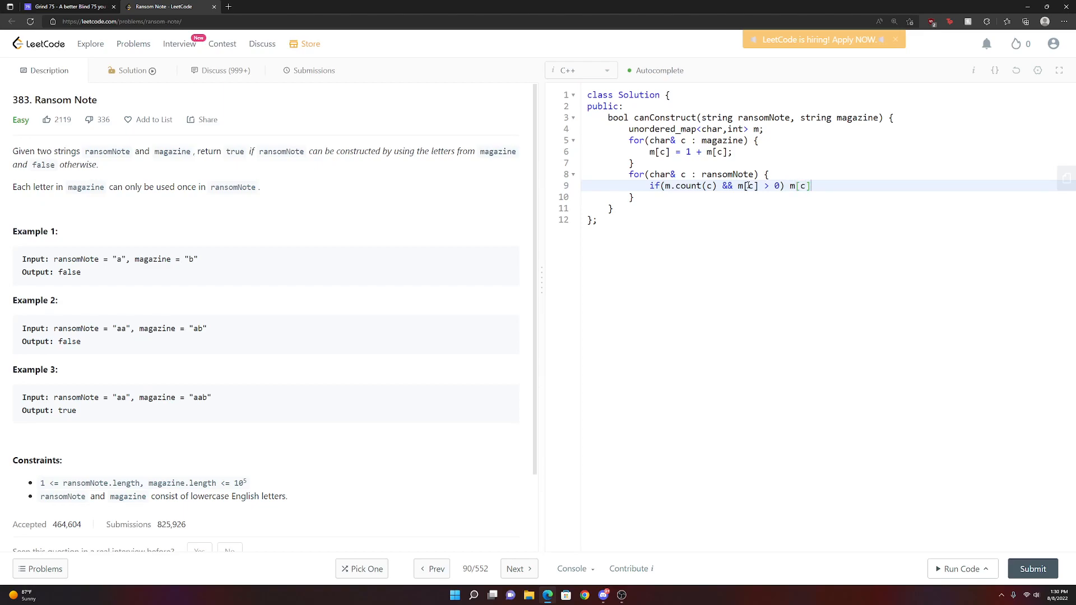
{"action": "type", "text": "-"}
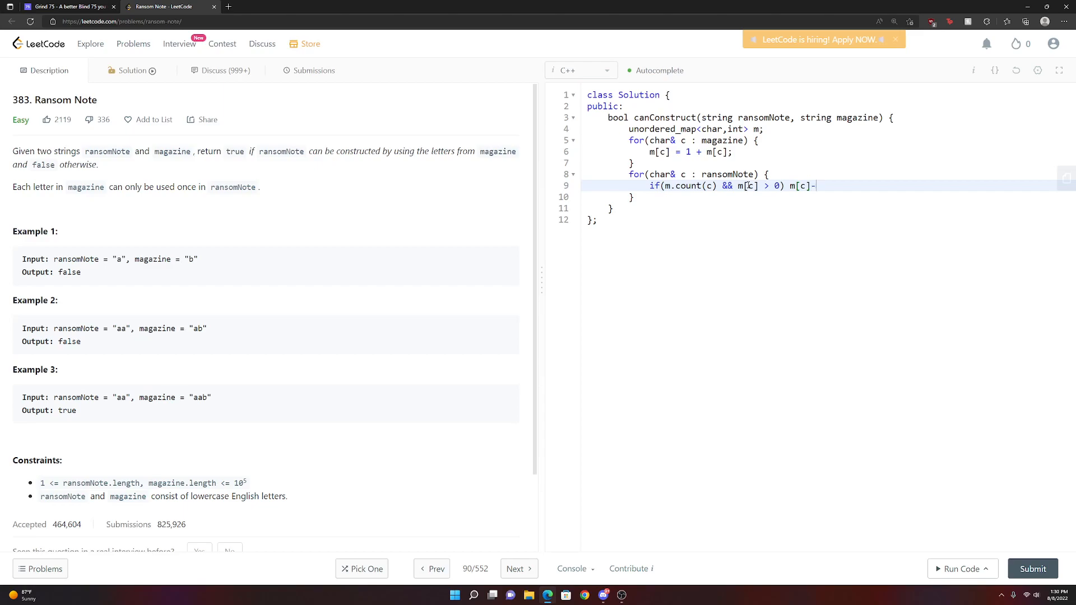
{"action": "type", "text": "-;"}
{"action": "type", "text": "else"}
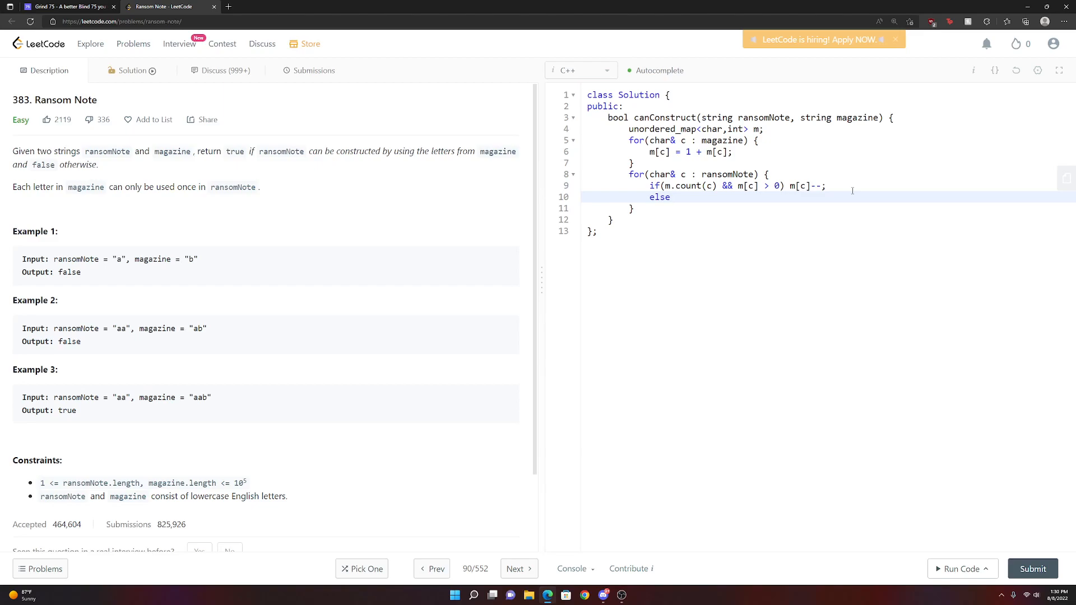
{"action": "type", "text": "return g"}
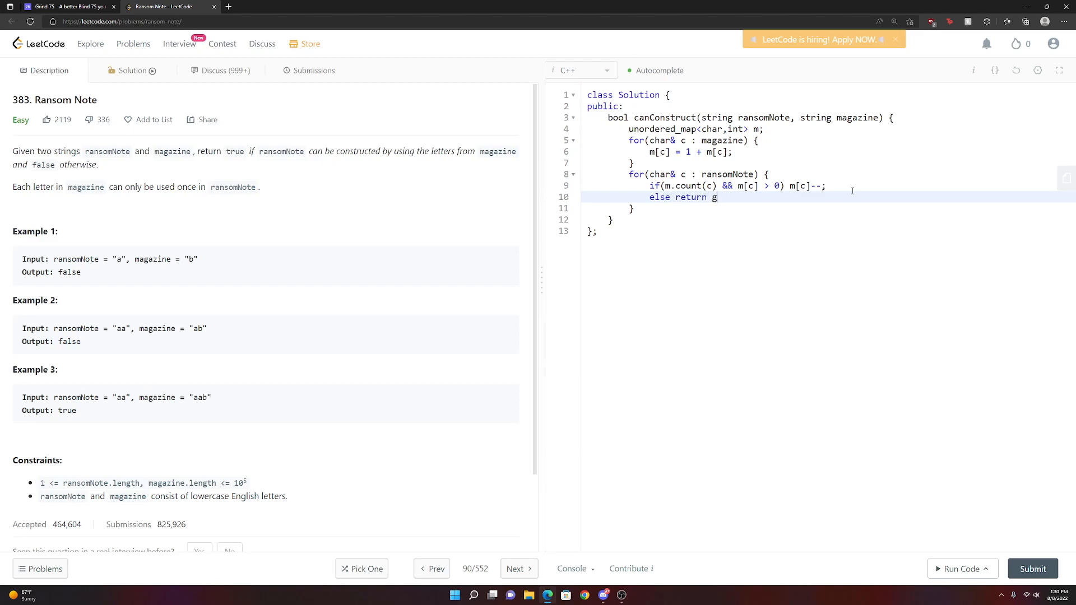
{"action": "type", "text": "alse;"}
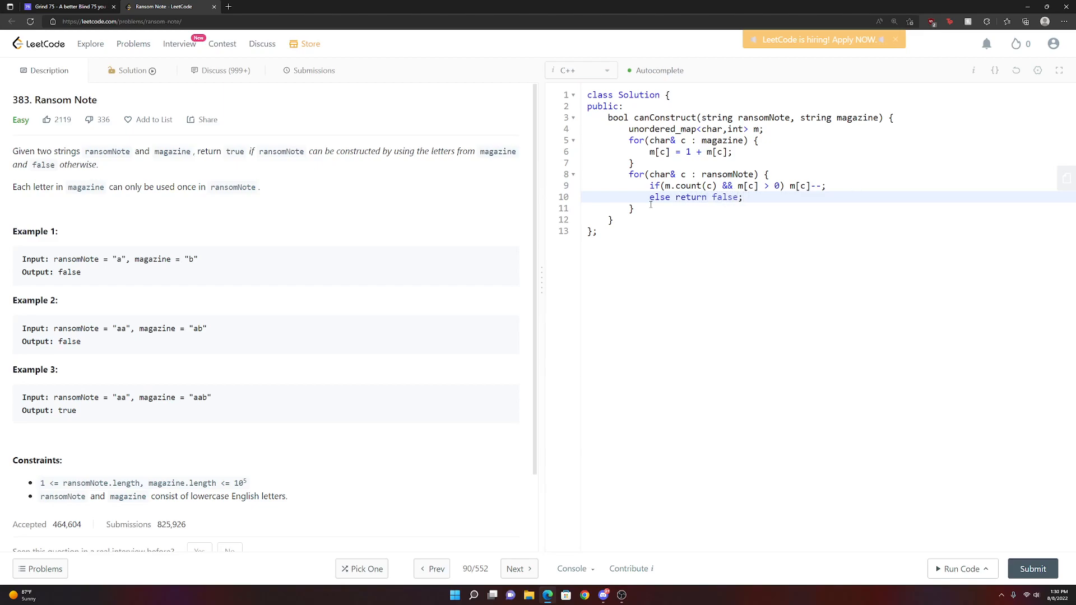
- Add return true; after the second loop and run the example testcases
{"action": "left_click", "coordinate": [710, 185]}
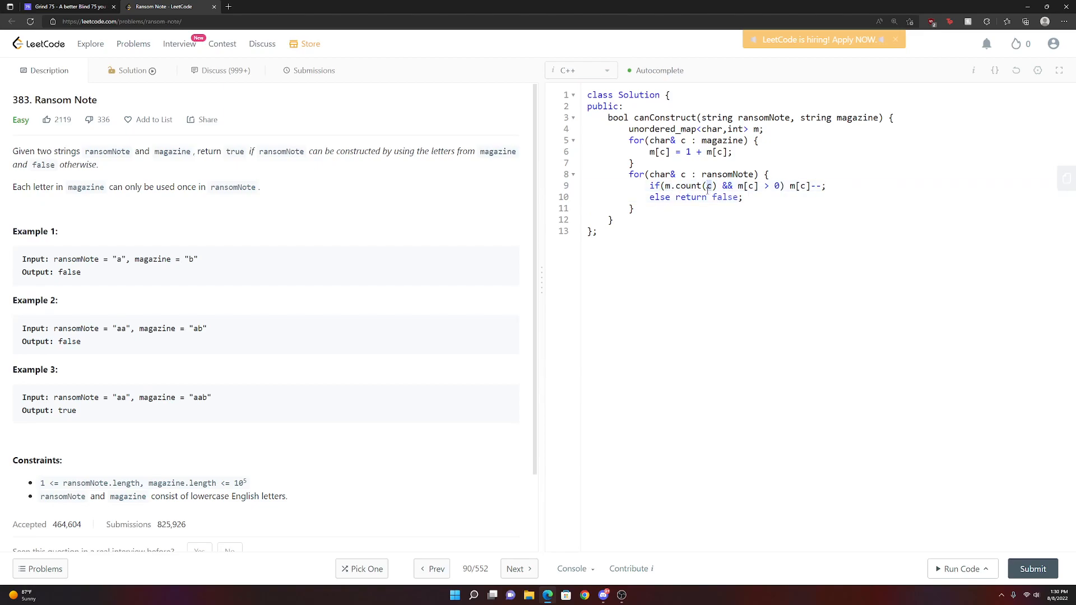
{"action": "left_click", "coordinate": [767, 186]}
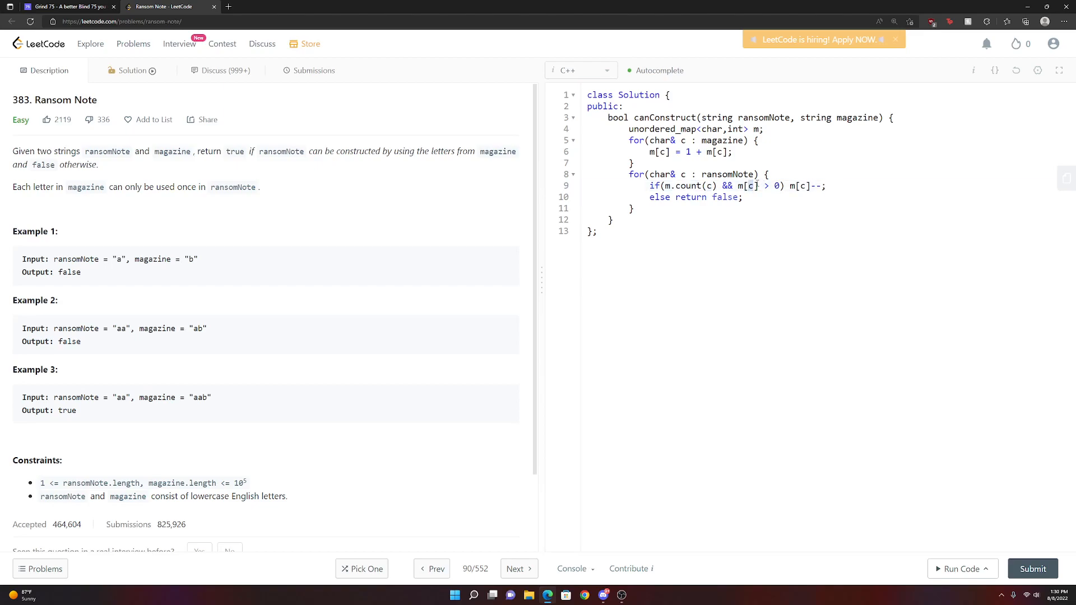
{"action": "left_click", "coordinate": [632, 208]}
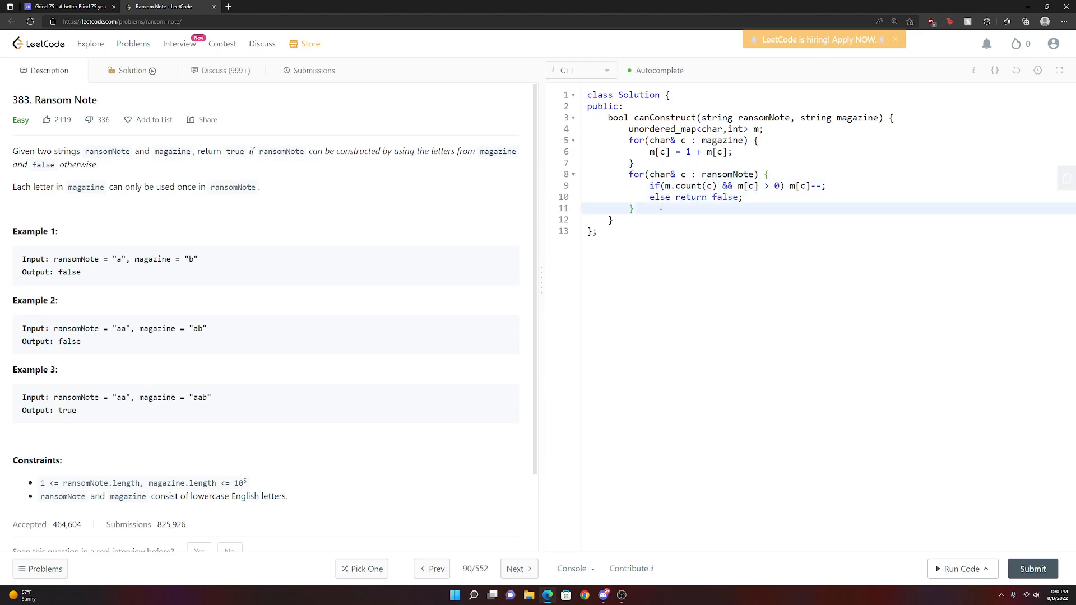
{"action": "type", "text": "return t"}
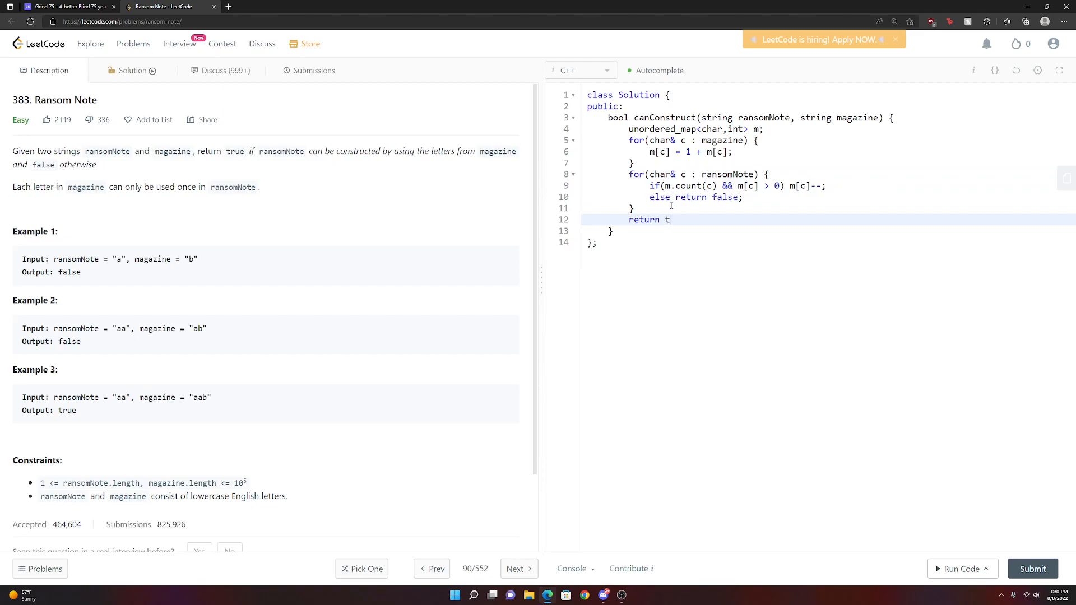
{"action": "left_click", "coordinate": [961, 568]}
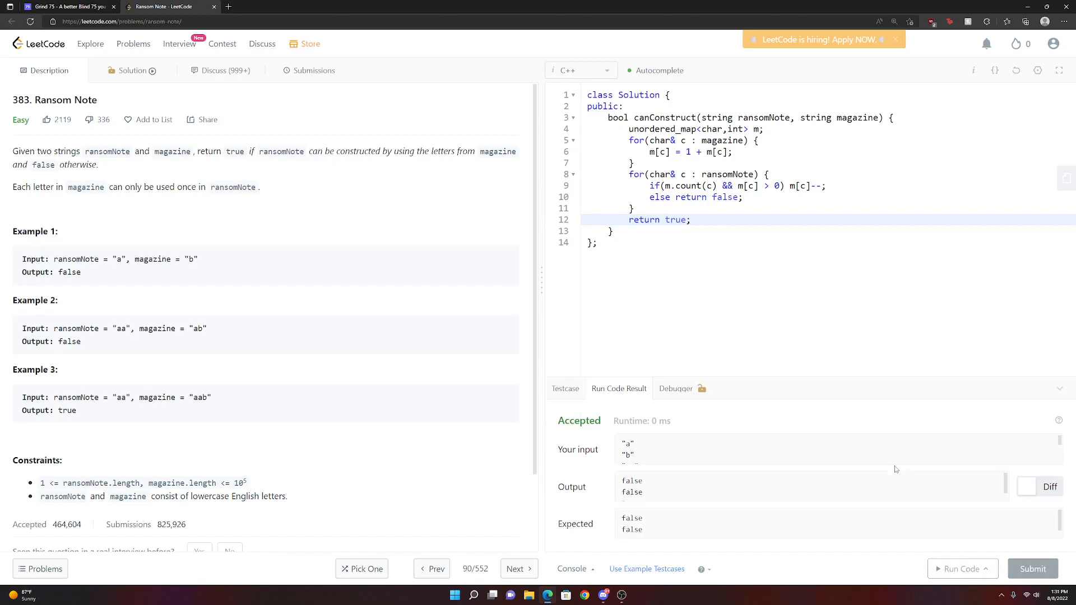
- Submit the Ransom Note solution and get Success at 38 ms, 9 MB
{"action": "left_click", "coordinate": [313, 70]}
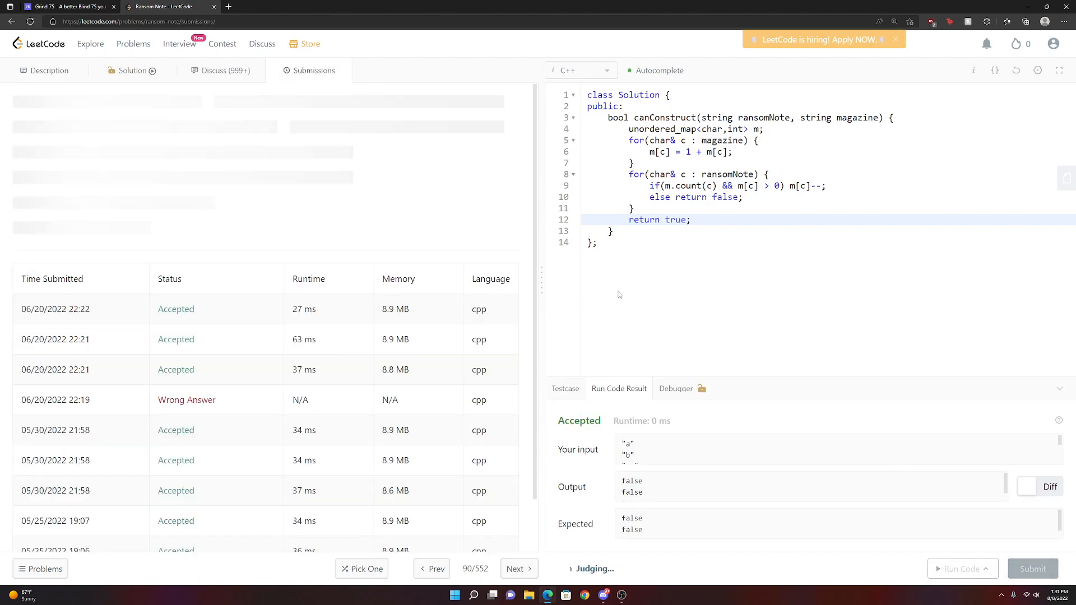
{"action": "left_click", "coordinate": [1032, 568]}
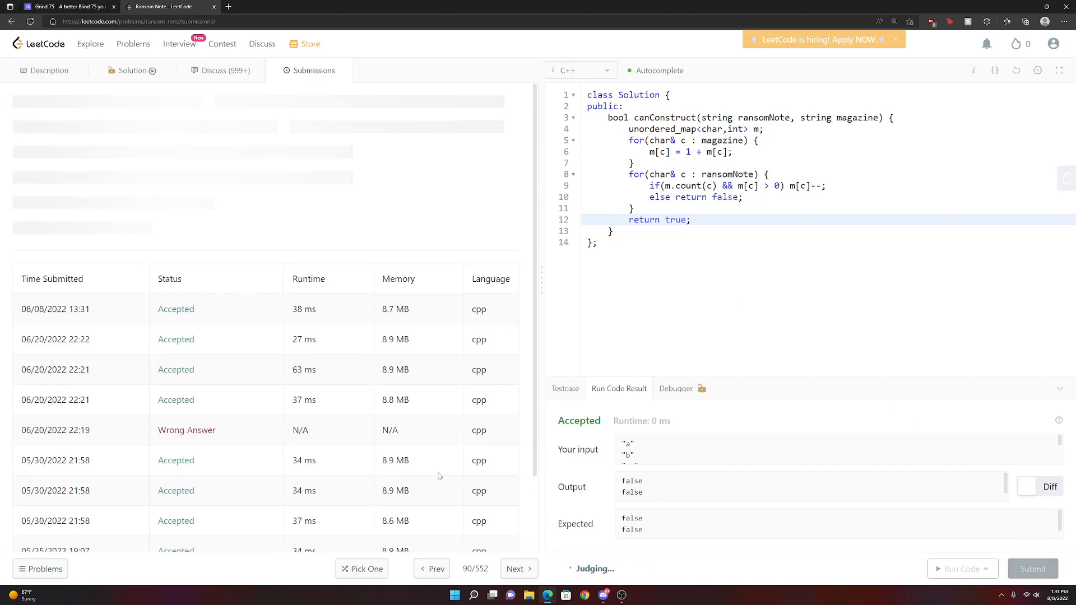
{"action": "left_click", "coordinate": [1032, 568]}
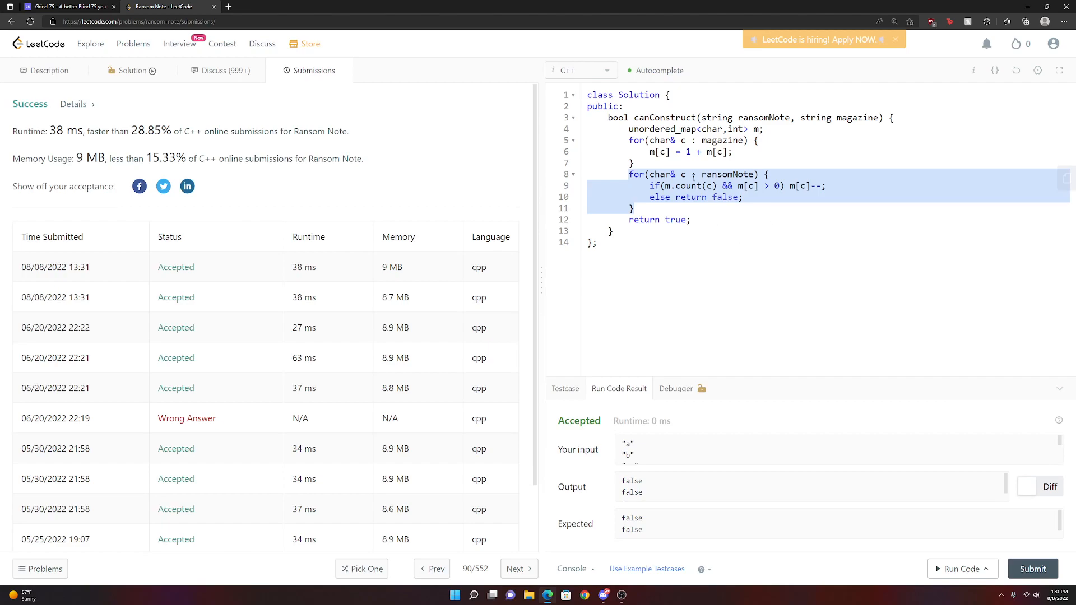
{"action": "mouse_move", "coordinate": [666, 163]}
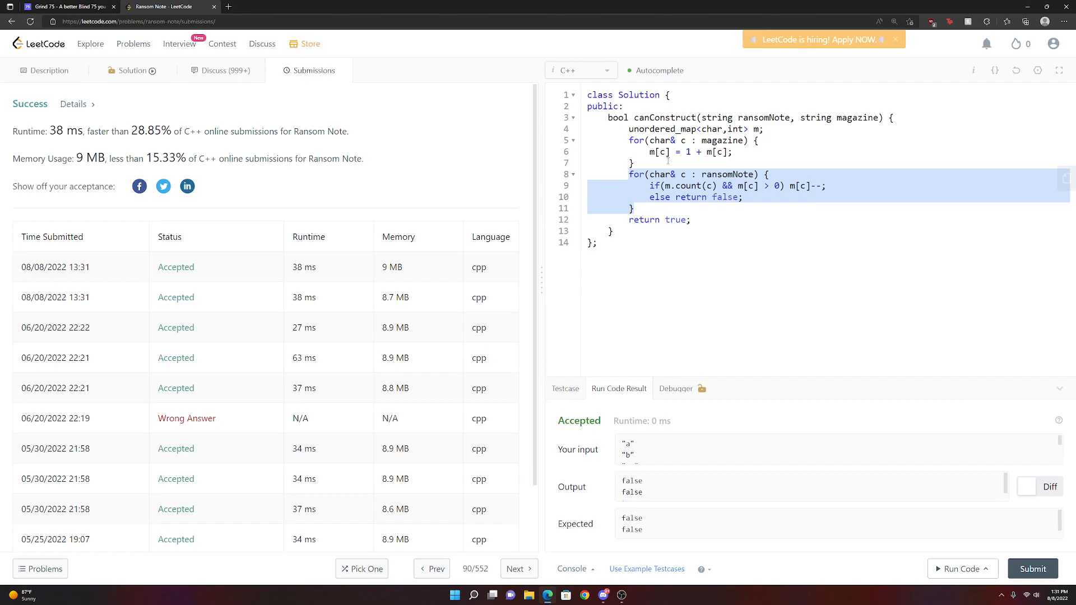
- Resubmit the solution (accepted at 42 ms, 8.8 MB) and reopen the Description tab
{"action": "left_click", "coordinate": [623, 106]}
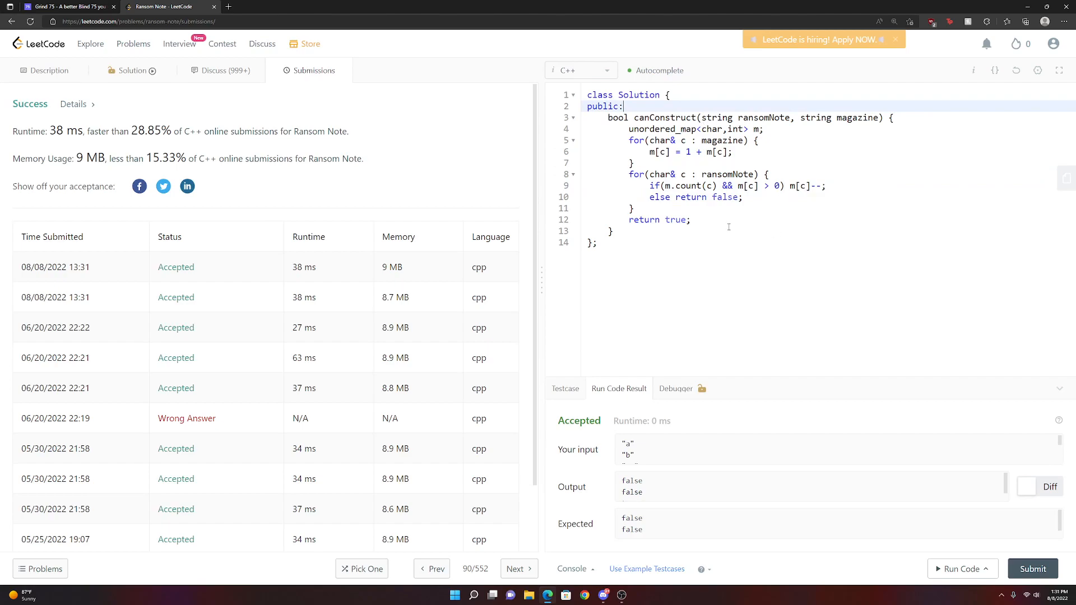
{"action": "mouse_move", "coordinate": [625, 133]}
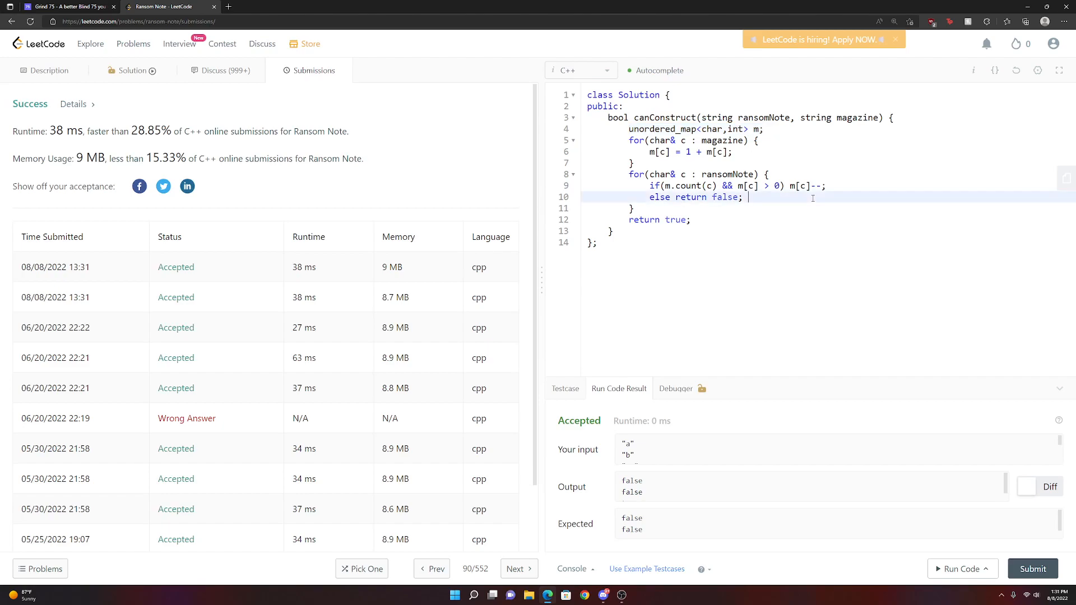
{"action": "left_click", "coordinate": [1032, 568]}
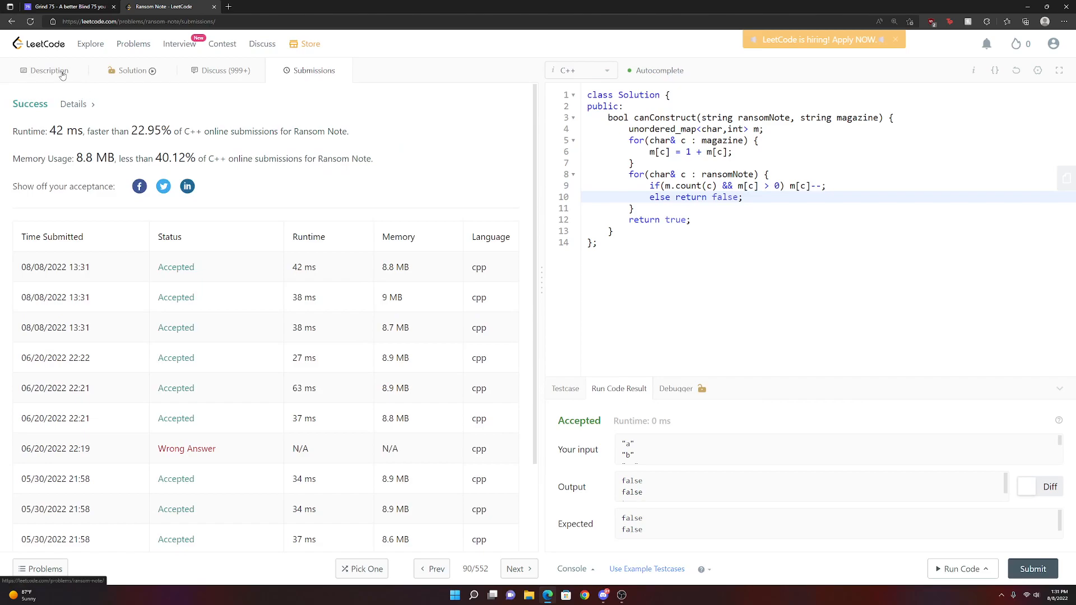
{"action": "left_click", "coordinate": [46, 70]}
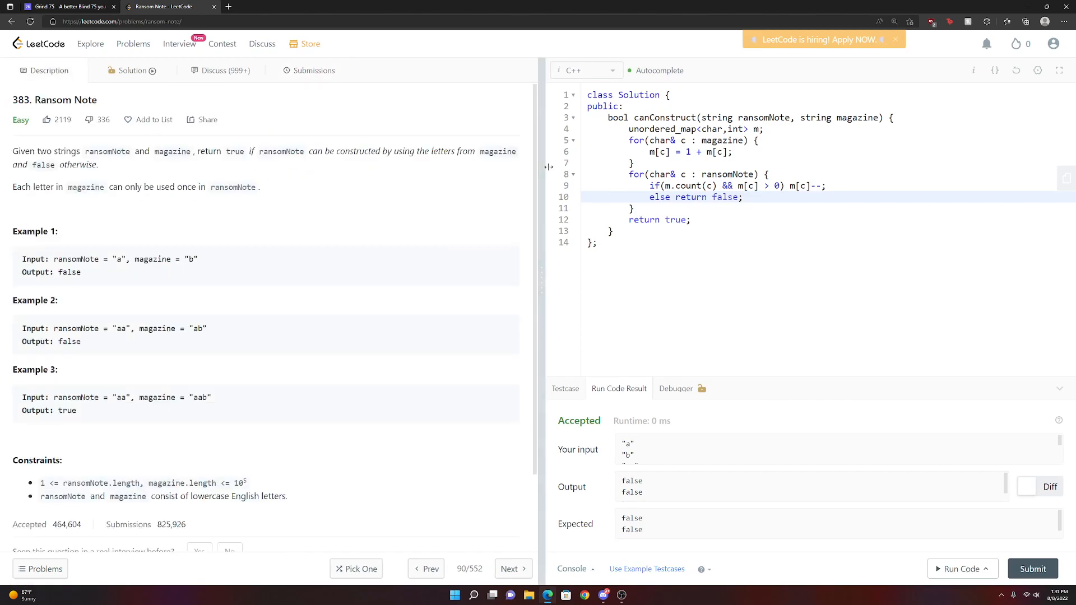